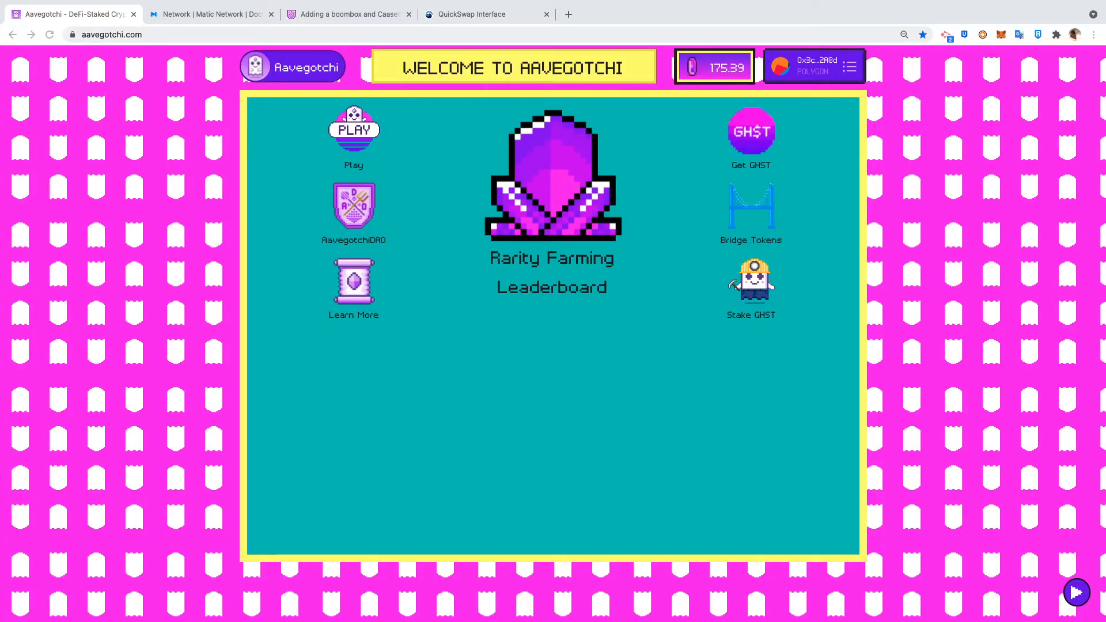
mouse_move(620, 452)
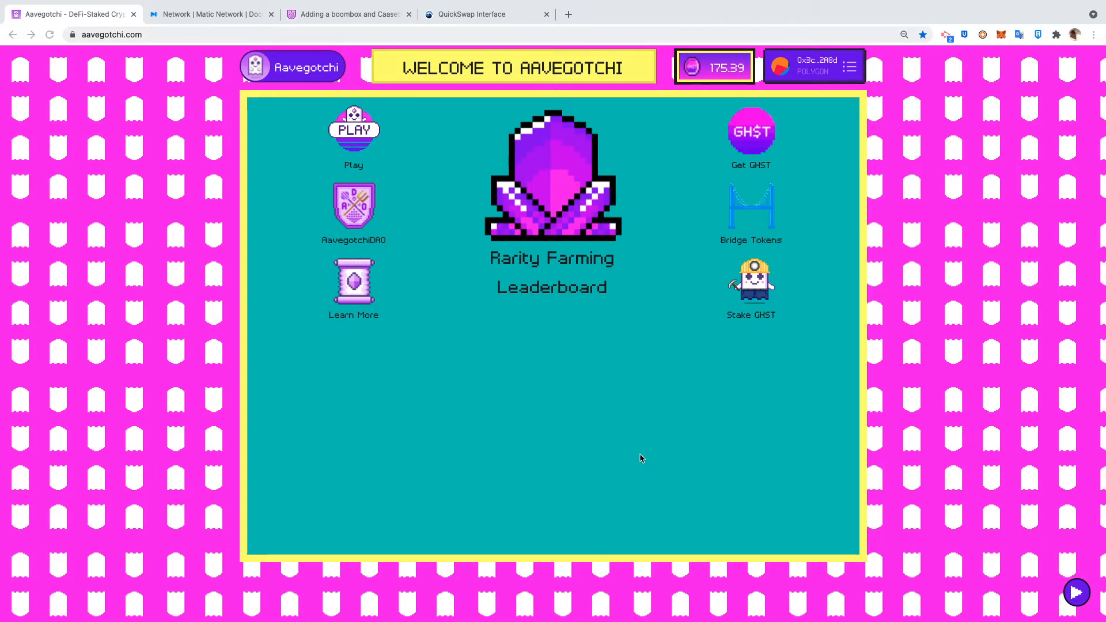
mouse_move(630, 45)
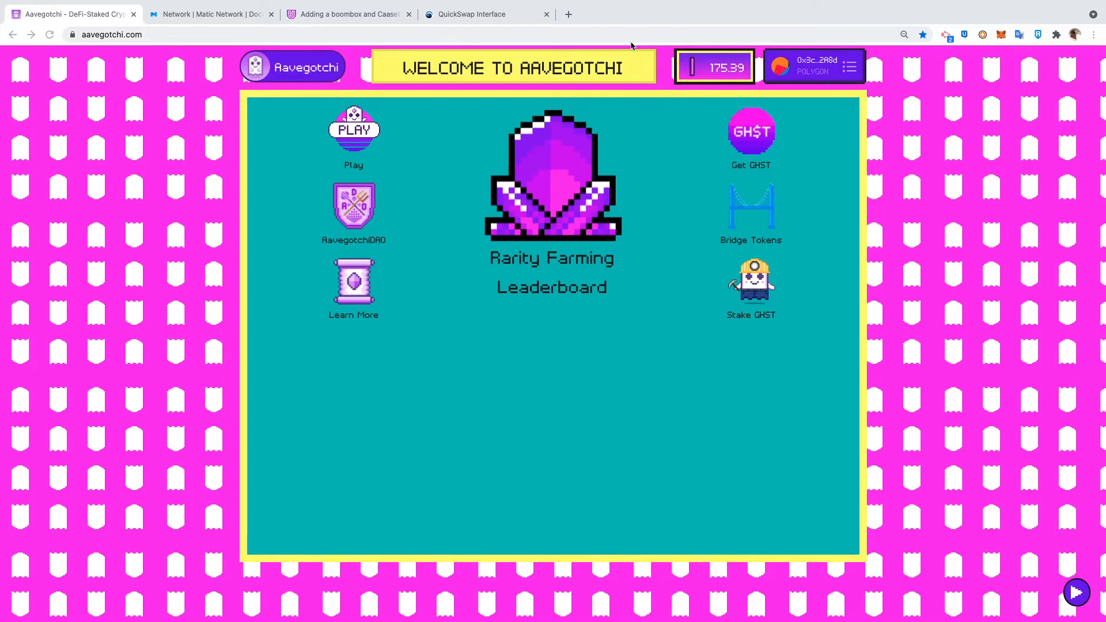
Review the Matic Mainnet table in the docs: chain ID, RPC endpoints and websocket entries
left_click(210, 14)
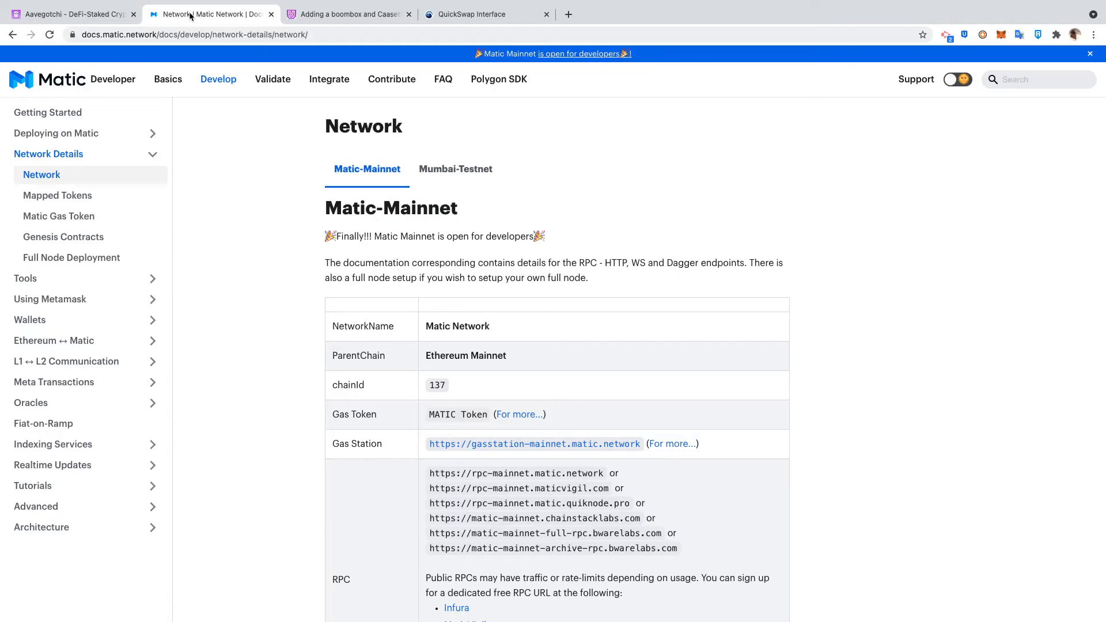
mouse_move(754, 344)
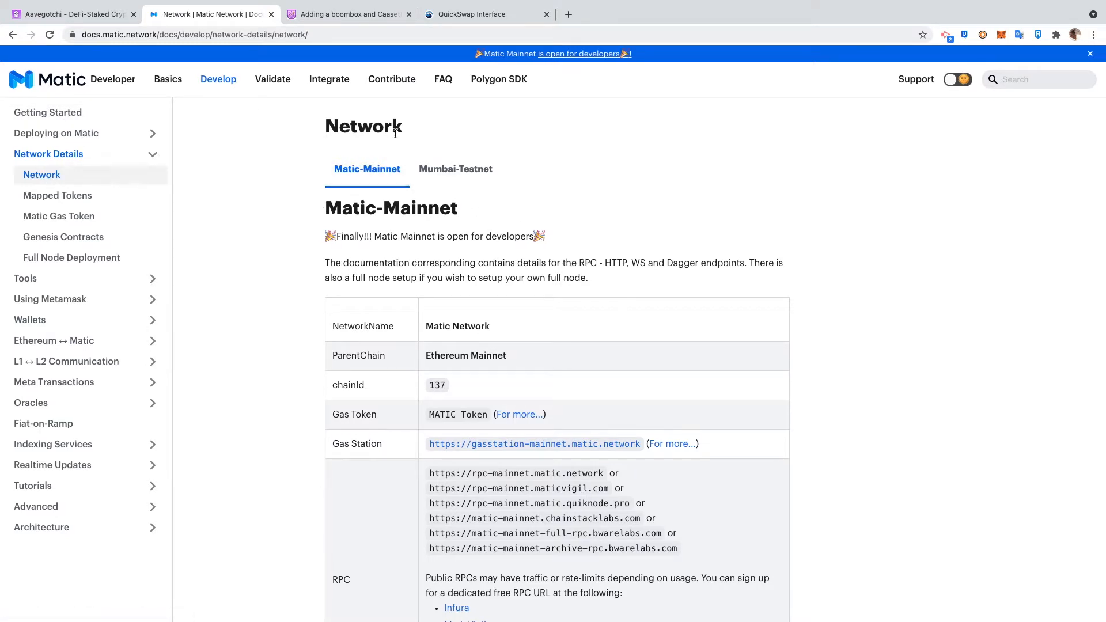
mouse_move(90, 41)
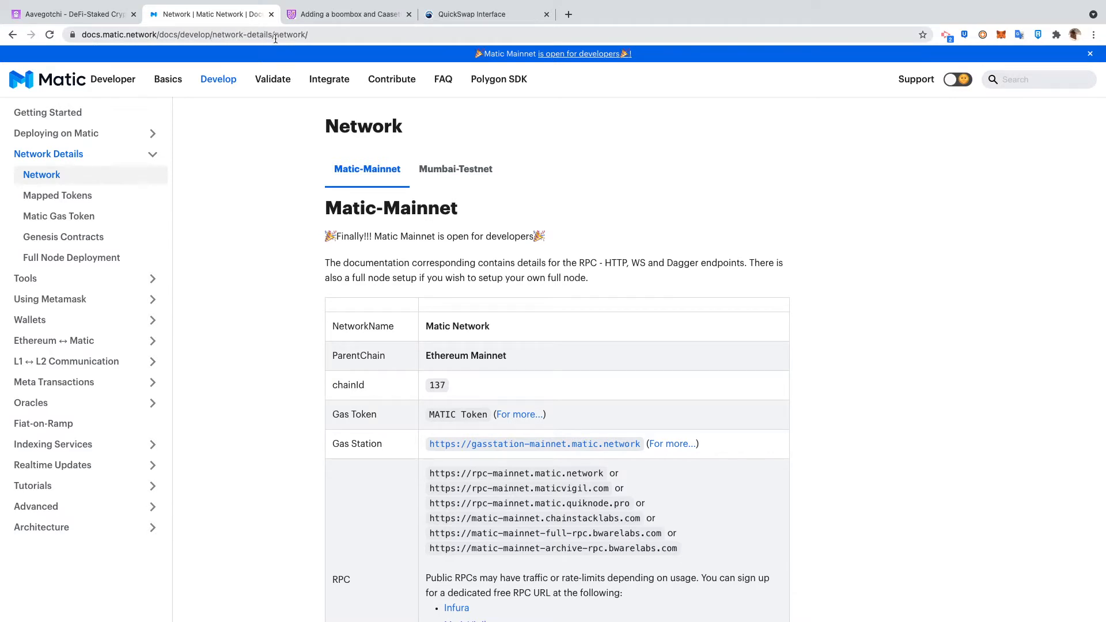
mouse_move(726, 519)
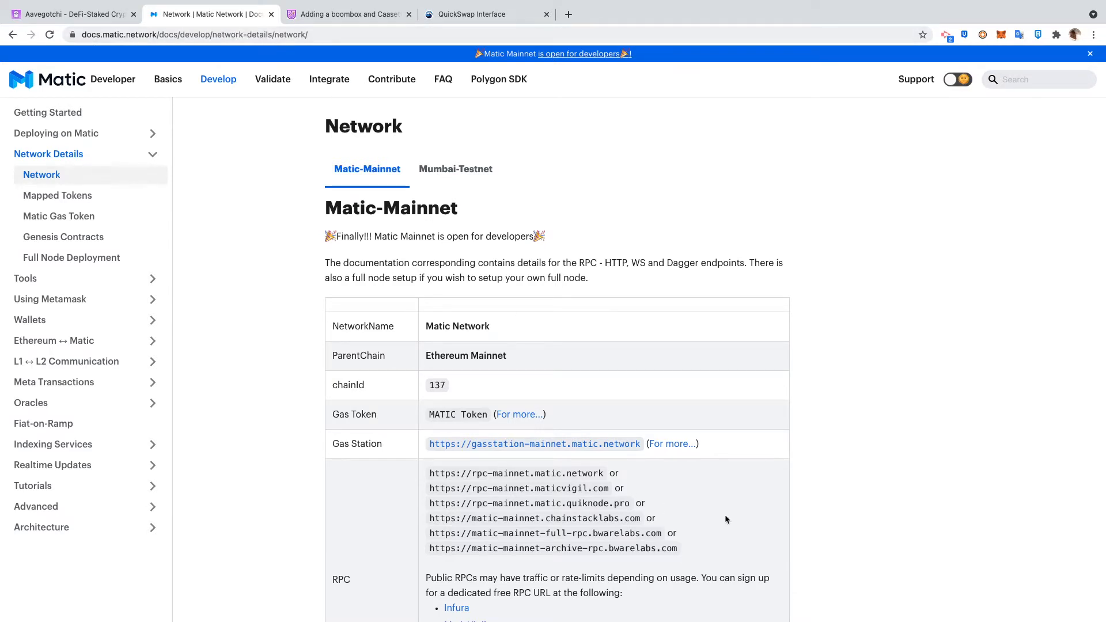
mouse_move(559, 461)
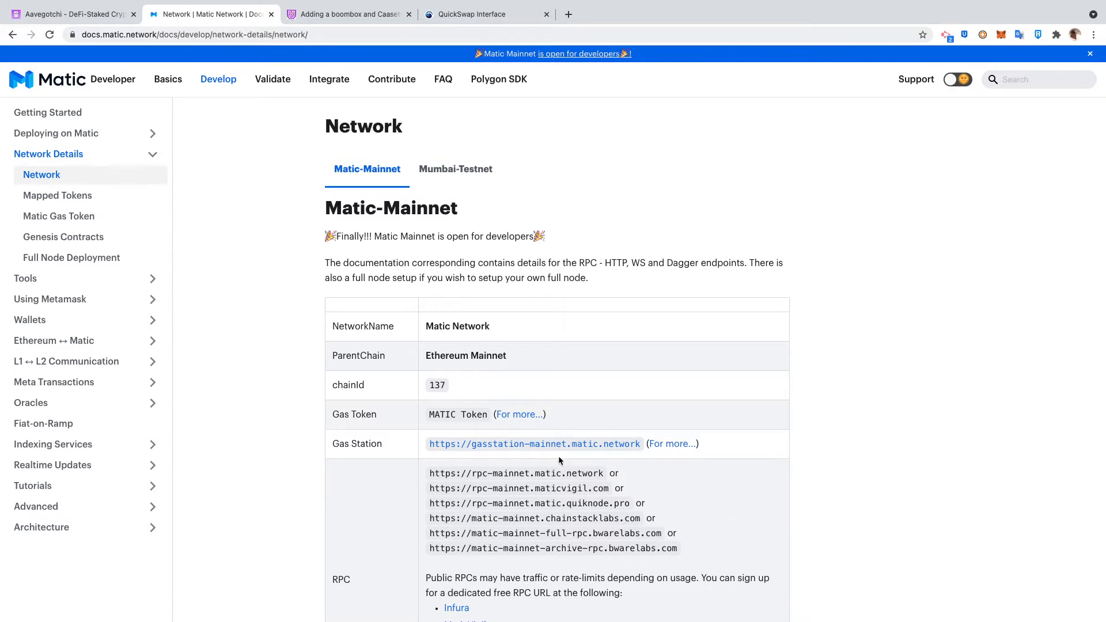
scroll("down", 3)
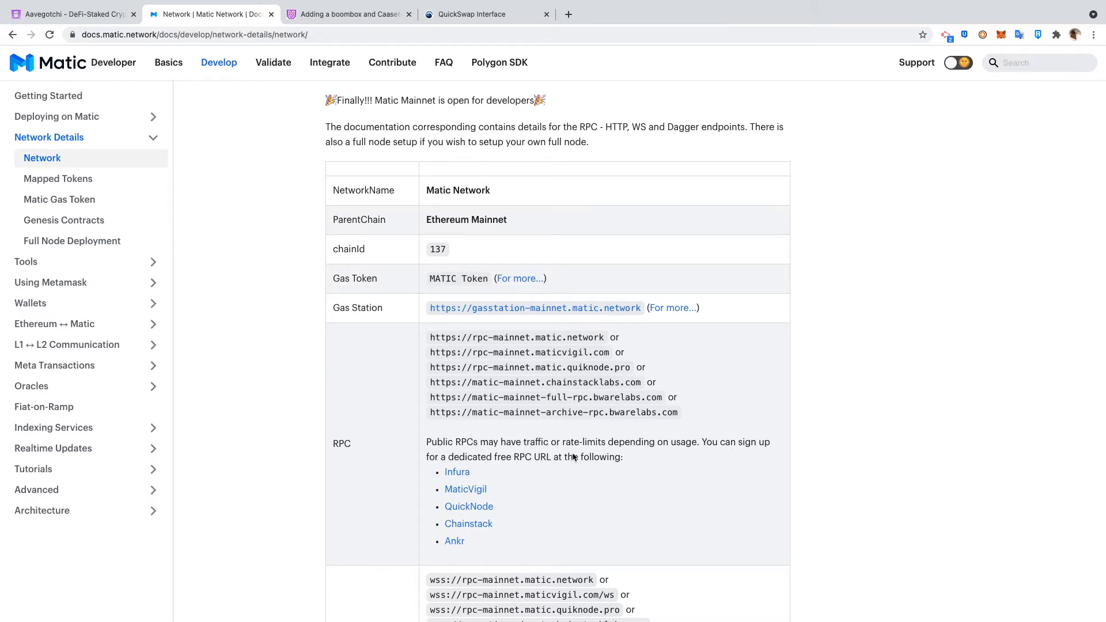
scroll("up", 3)
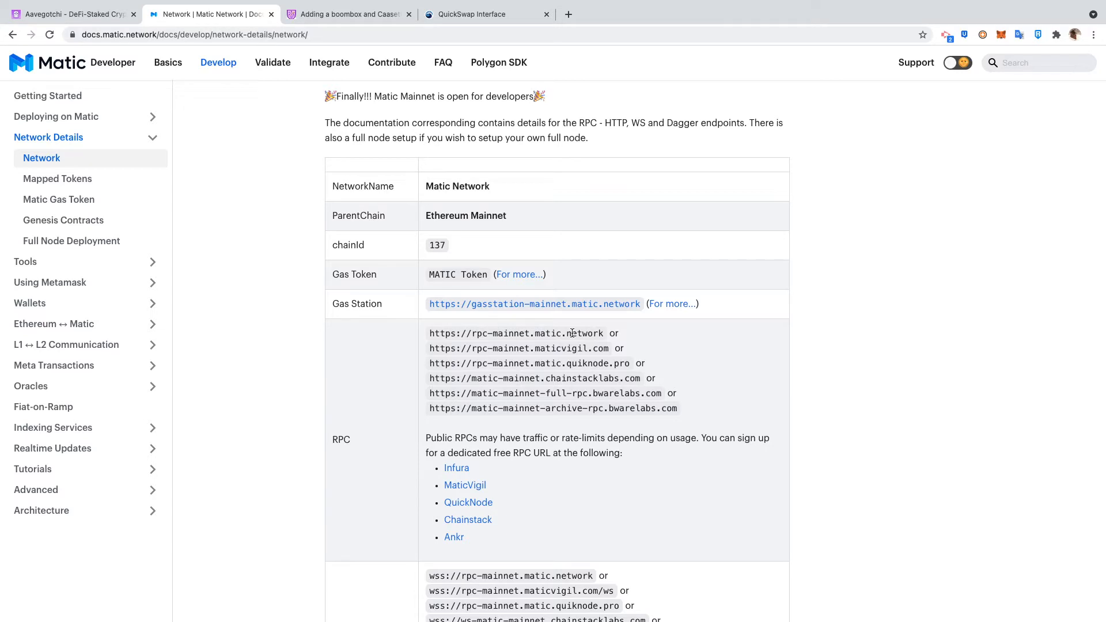
scroll("up", 3)
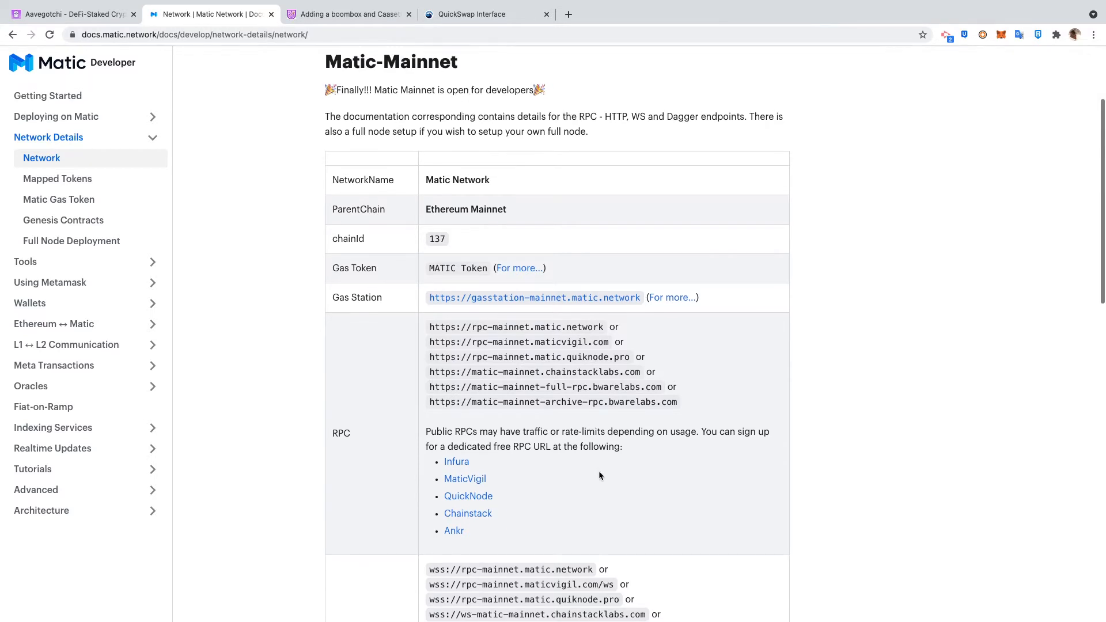
mouse_move(565, 312)
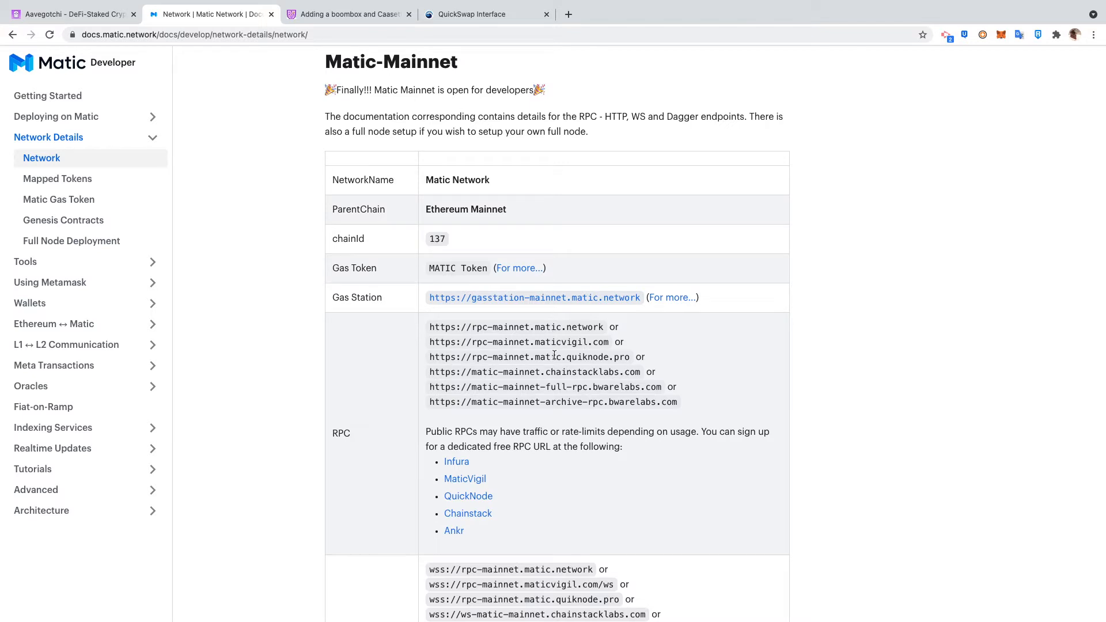
scroll("down", 3)
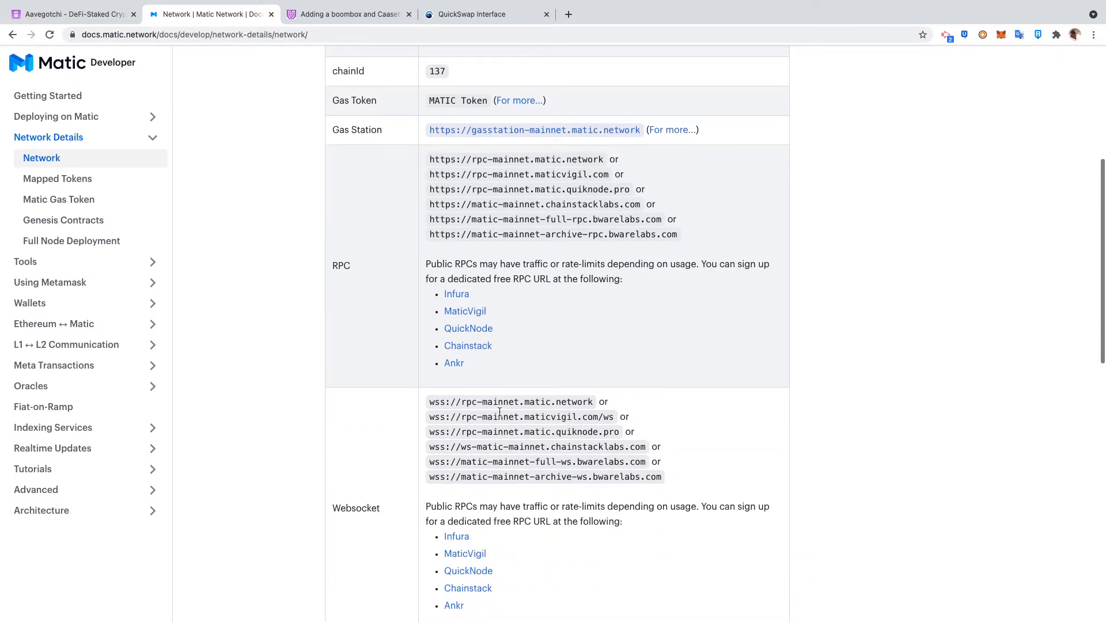
Check the Heimdall API and block explorer listings, then bring up the MetaMask wallet
scroll("down", 3)
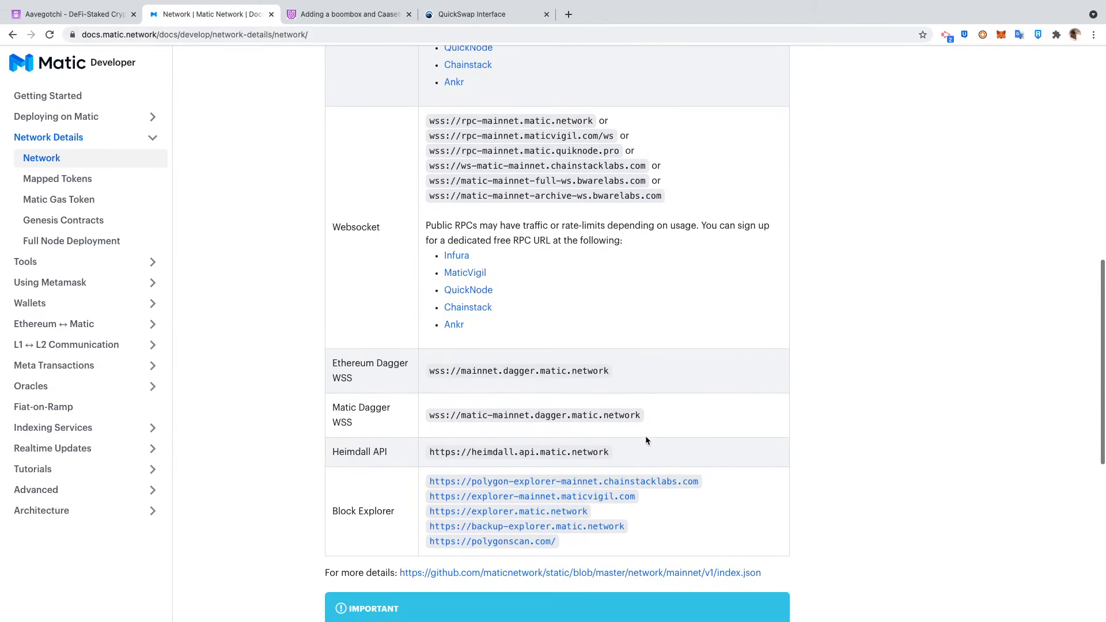
scroll("up", 3)
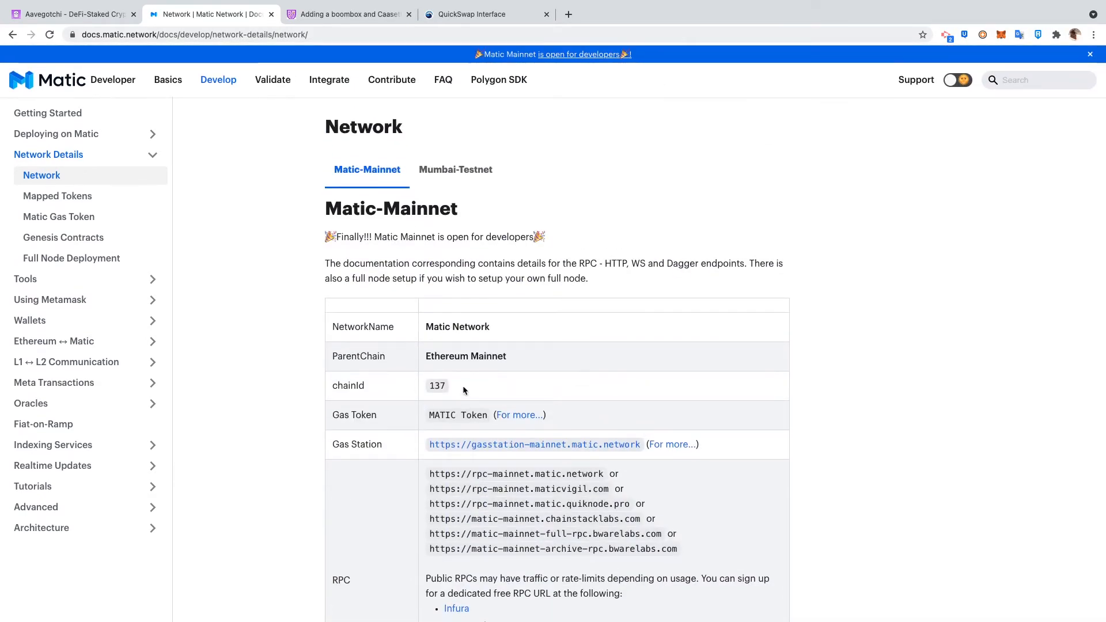
scroll("down", 3)
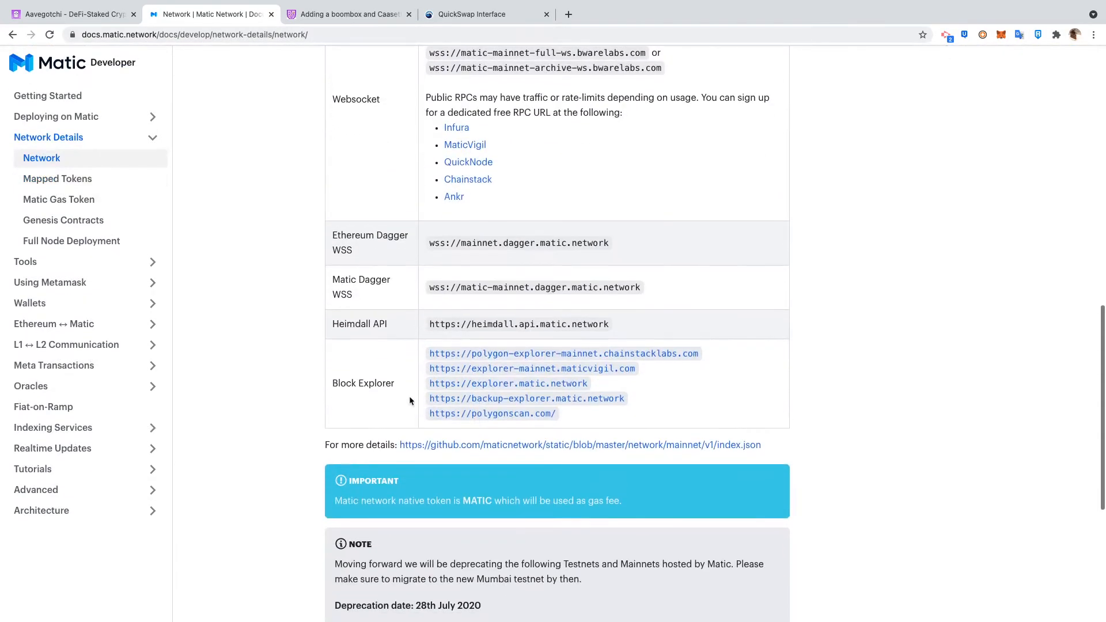
mouse_move(492, 413)
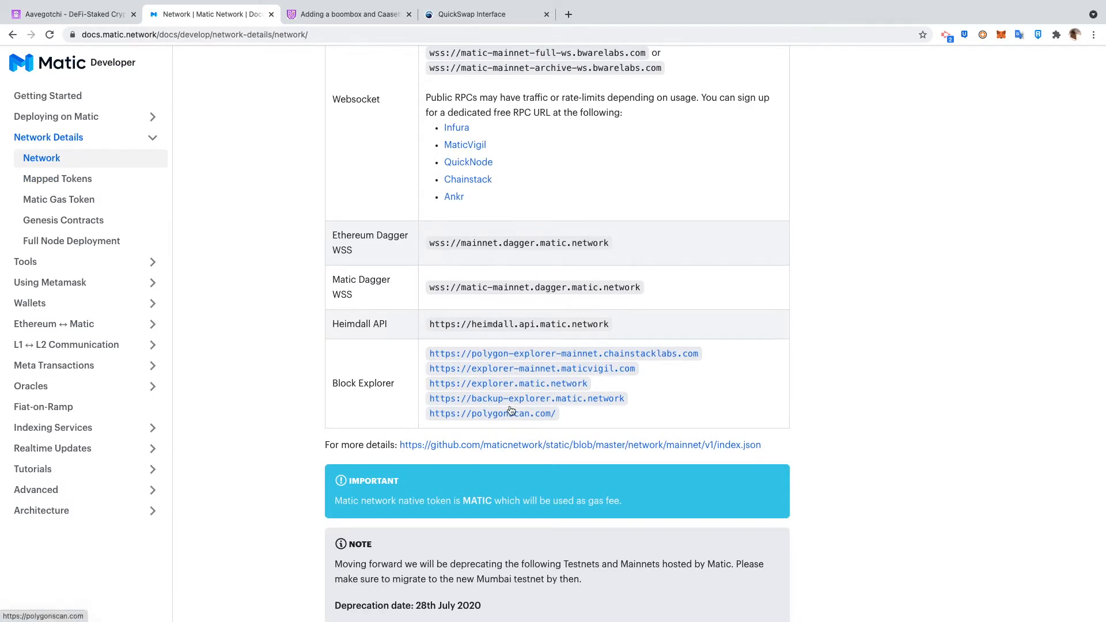
left_click(1001, 35)
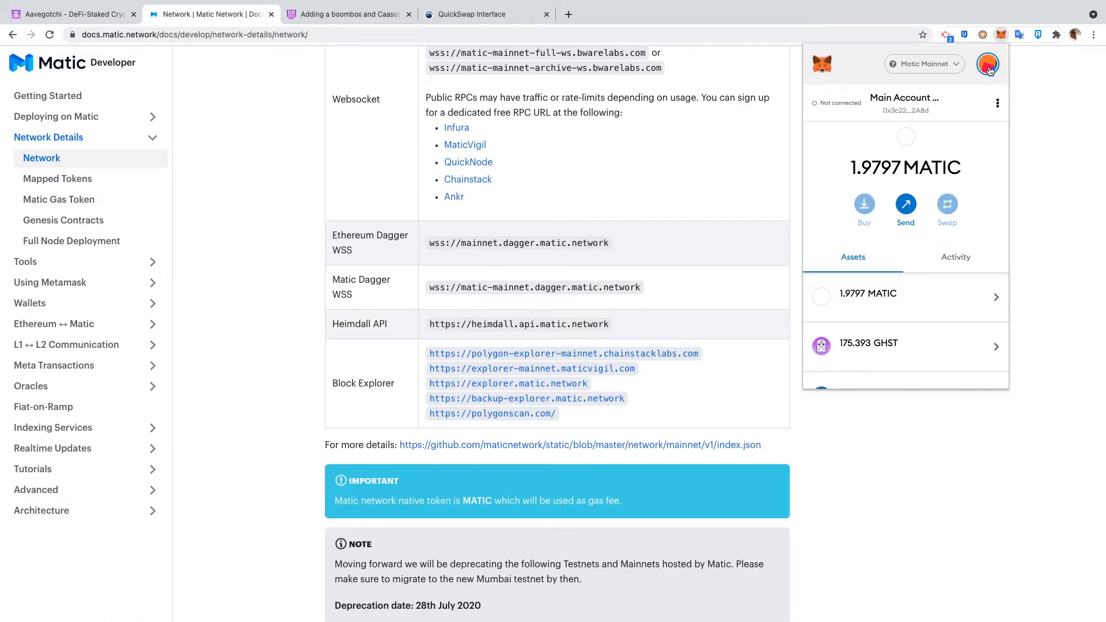
Reach the Networks settings page listing Ethereum Mainnet, the test networks and Localhost 8545
left_click(997, 102)
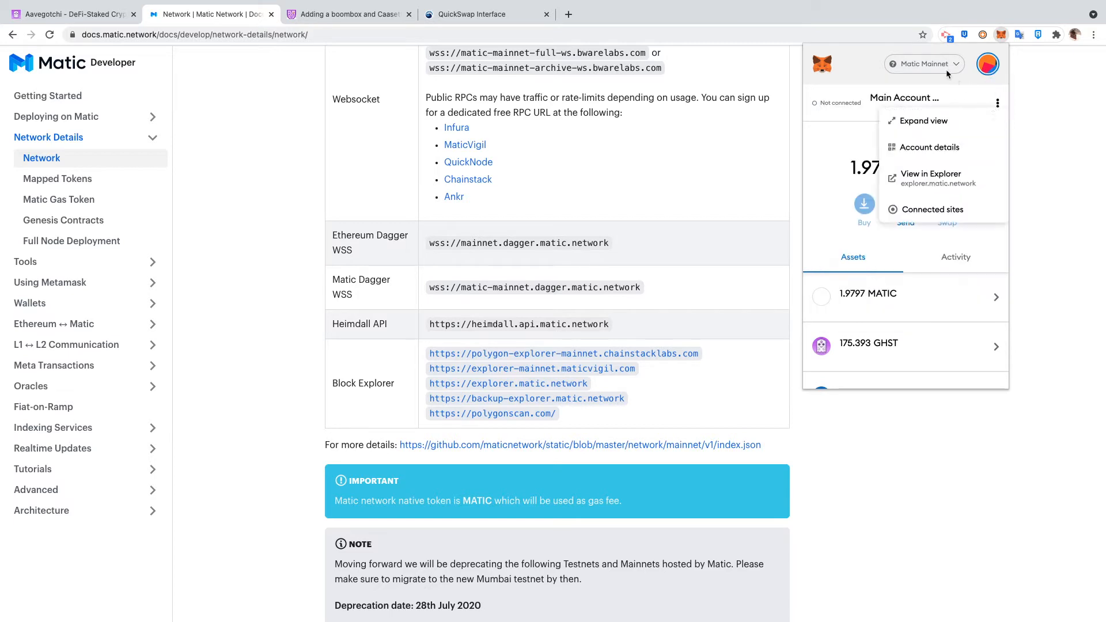
left_click(923, 64)
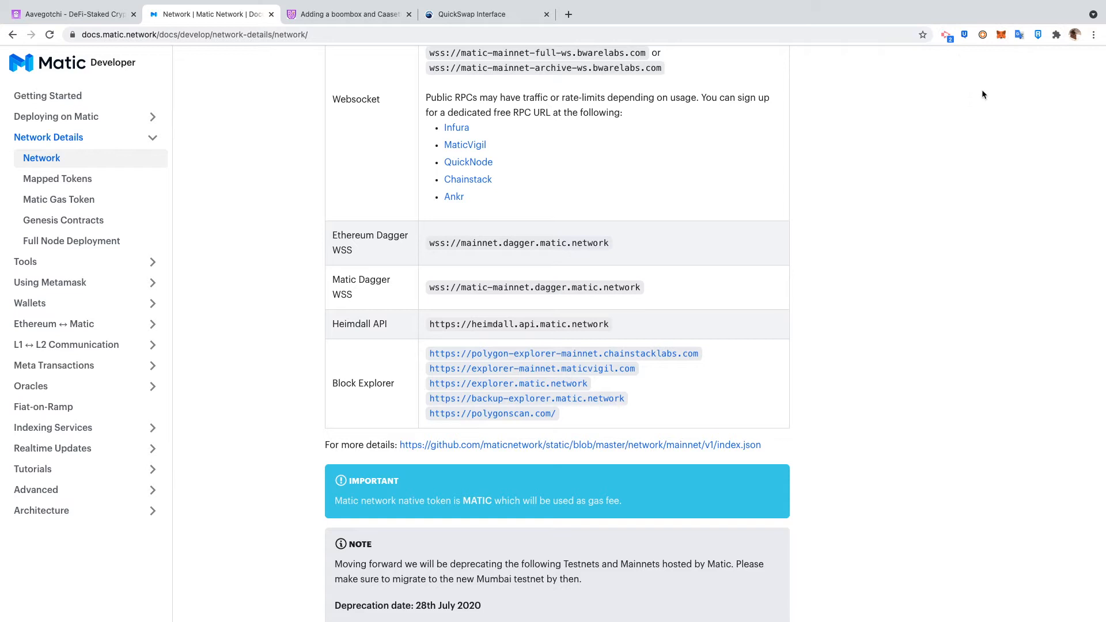
left_click(1001, 34)
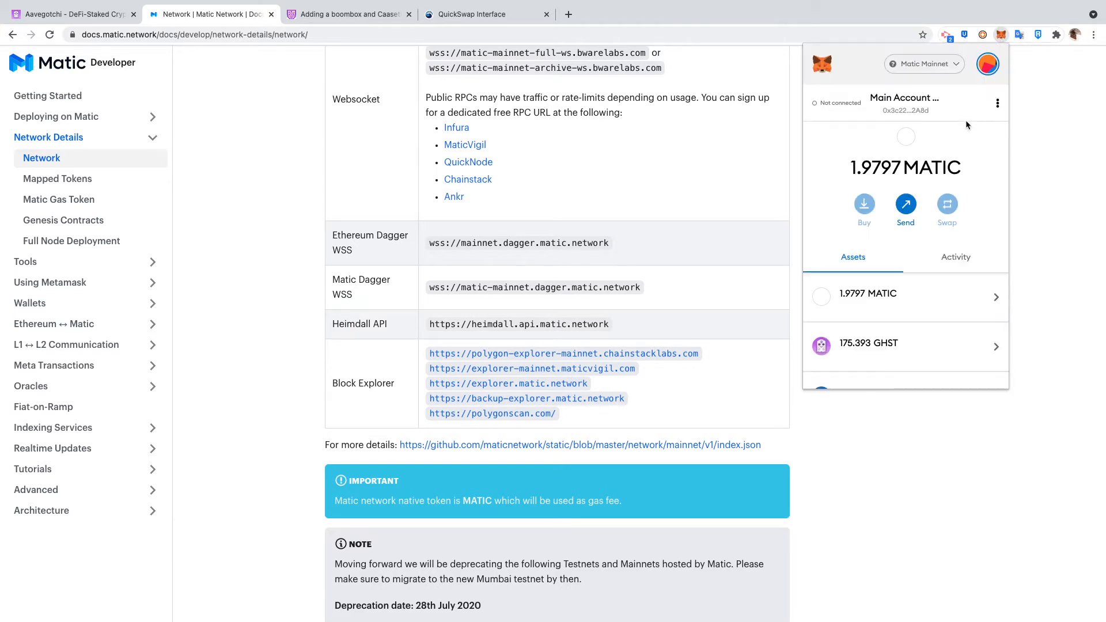
left_click(996, 103)
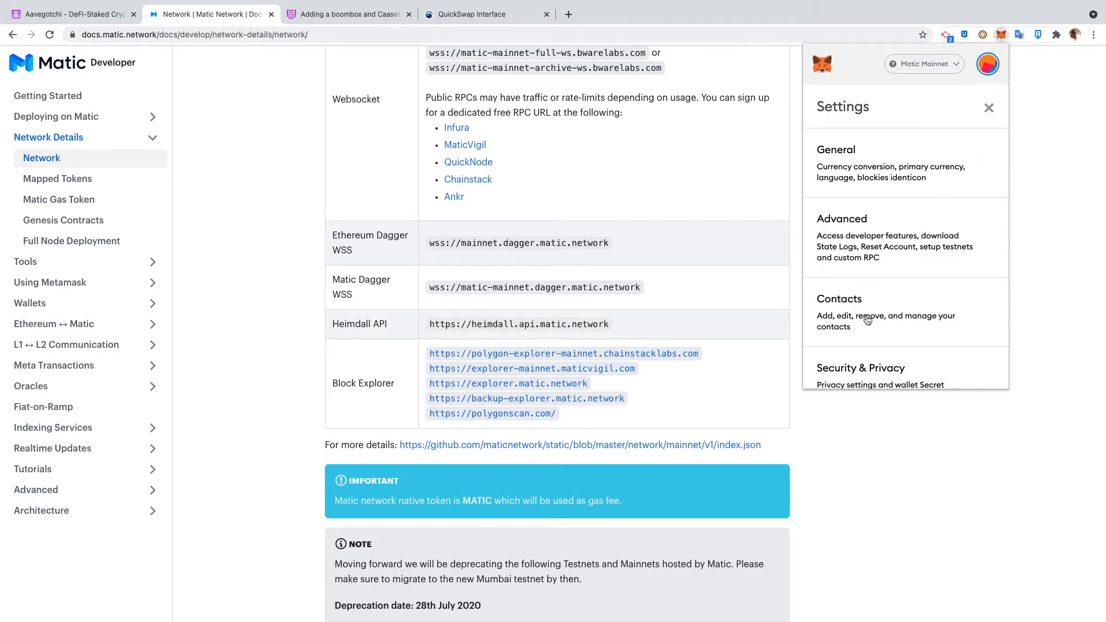
scroll("down", 3)
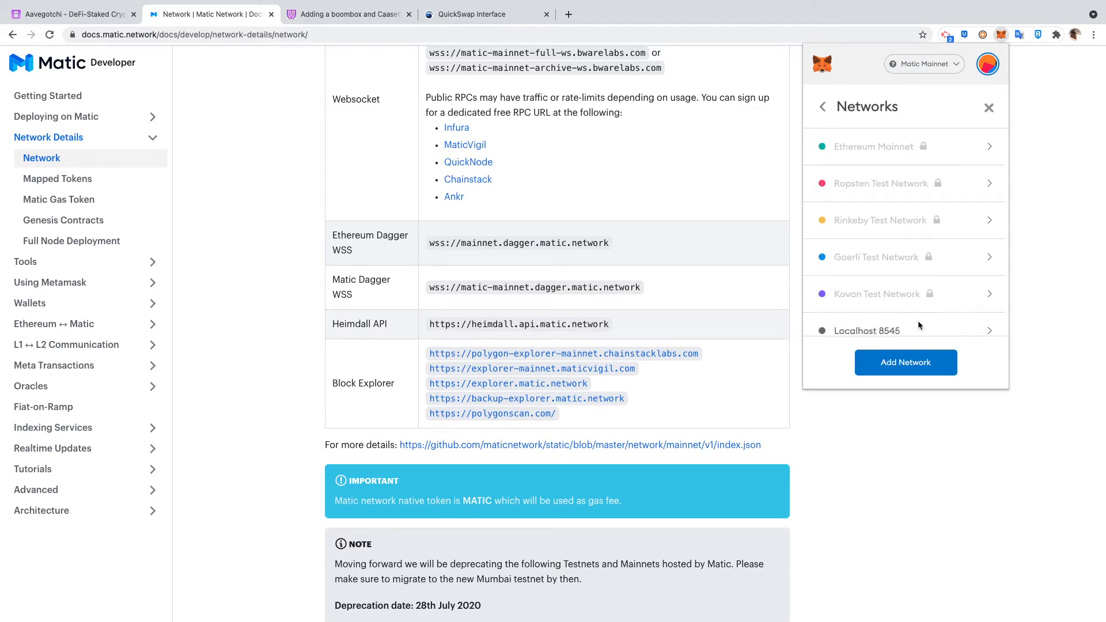
scroll("down", 3)
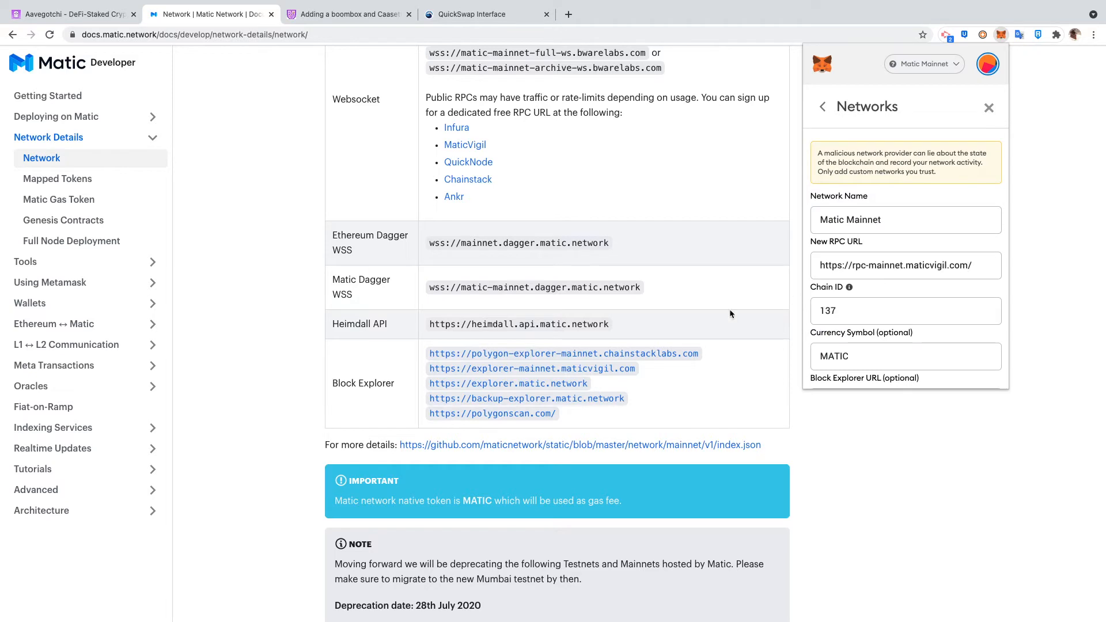
scroll("up", 3)
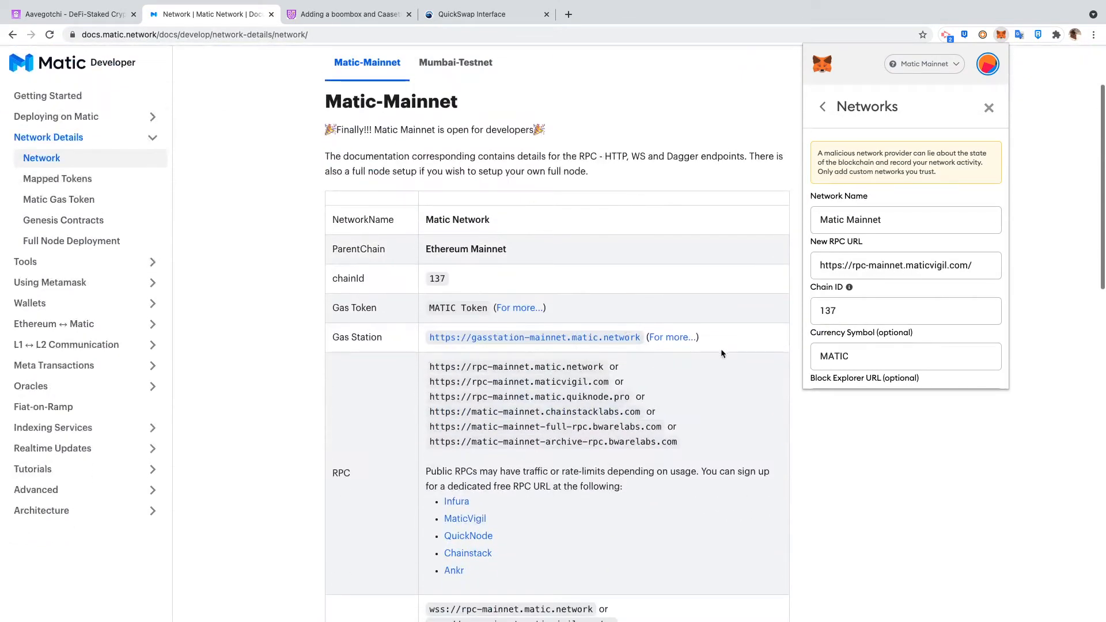
mouse_move(605, 388)
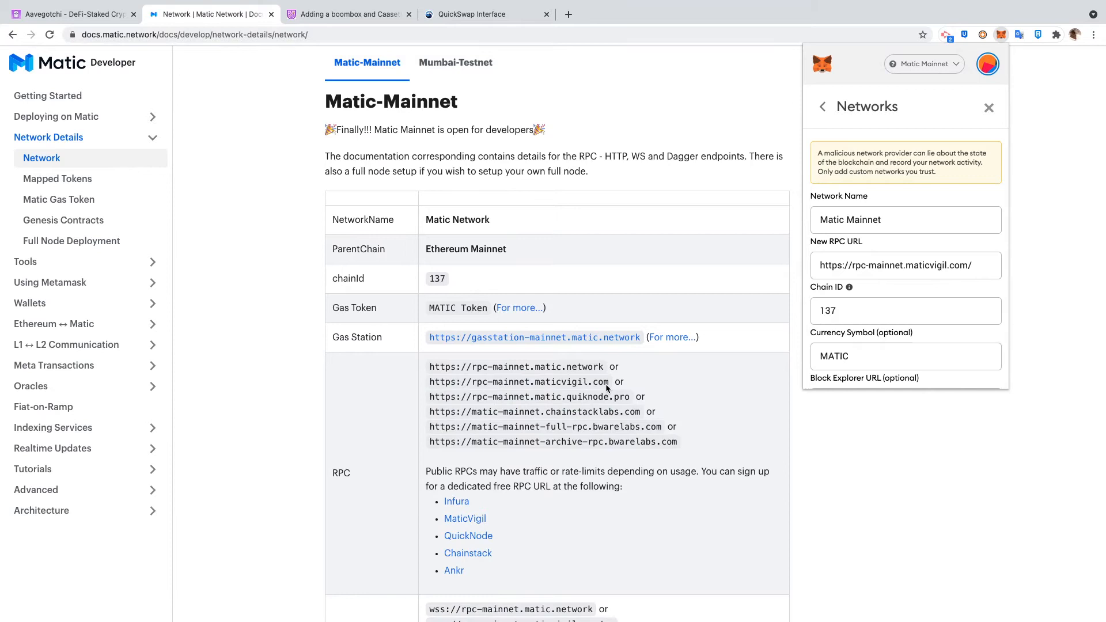
mouse_move(819, 111)
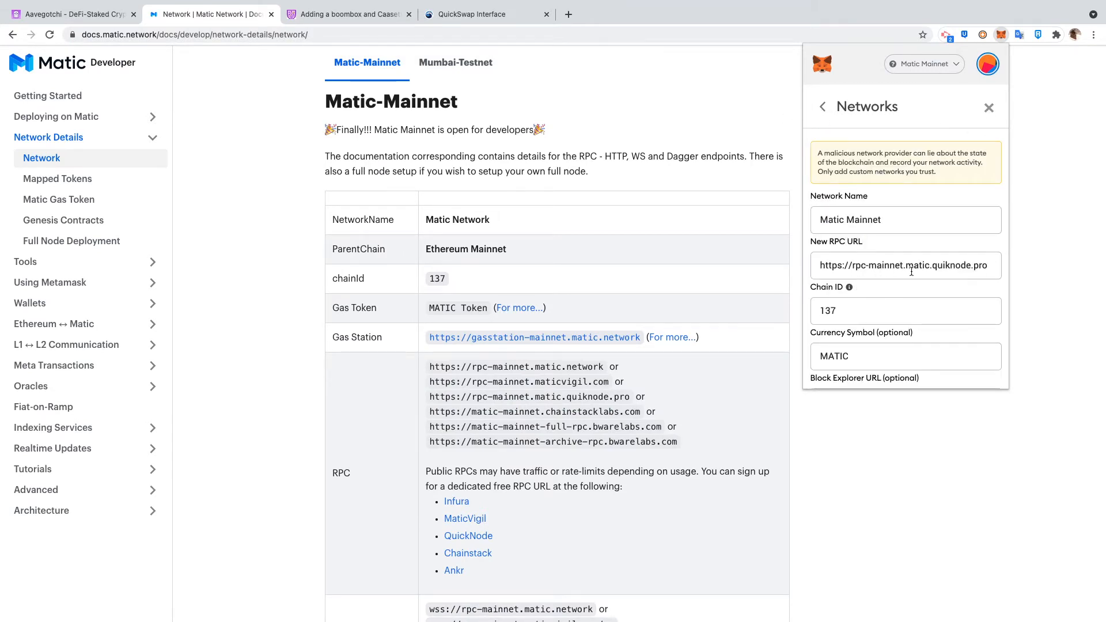
mouse_move(585, 417)
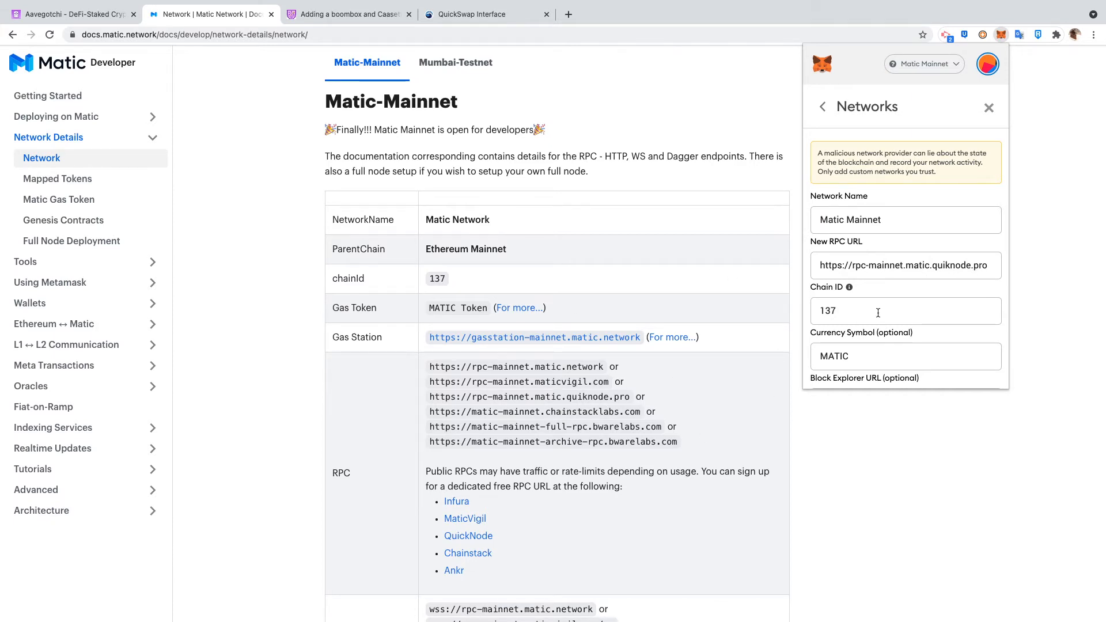
type("https://explorer.matic.network")
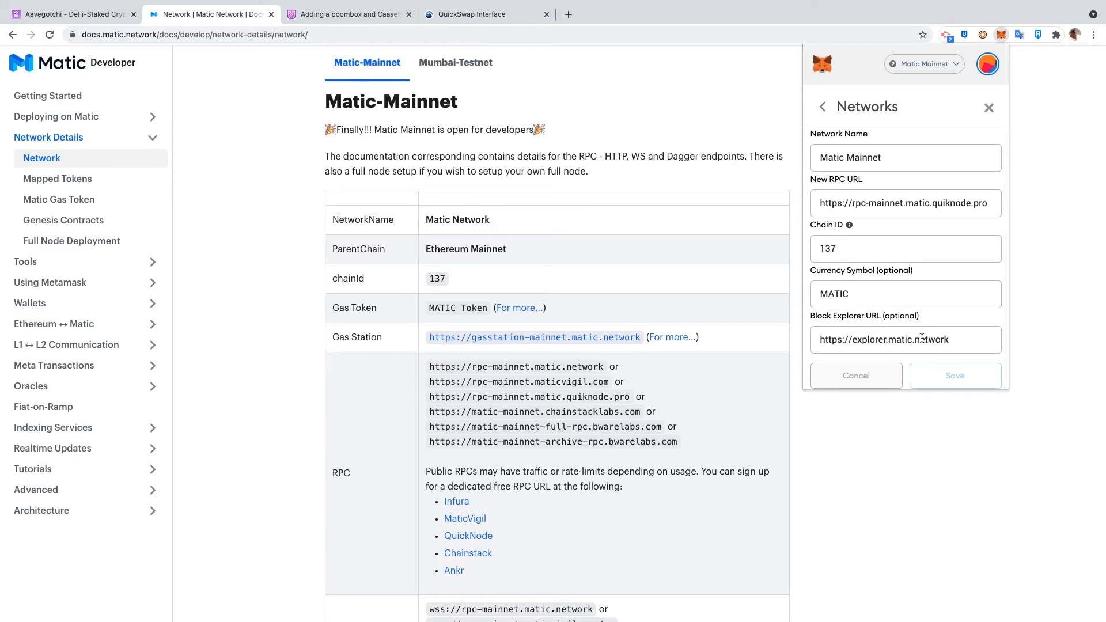
scroll("down", 3)
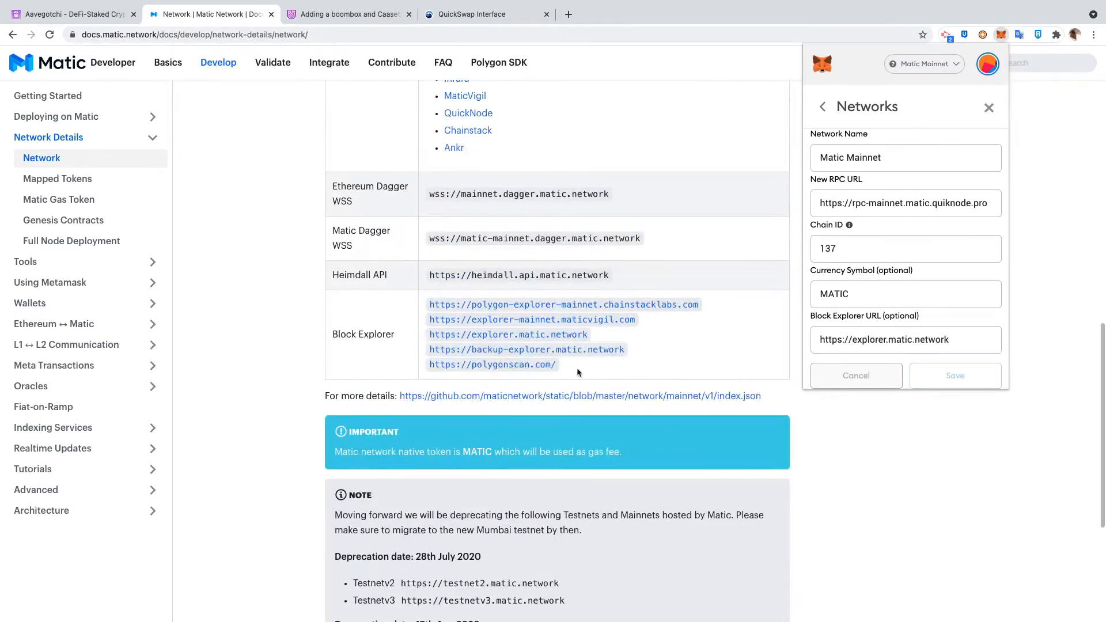
mouse_move(534, 315)
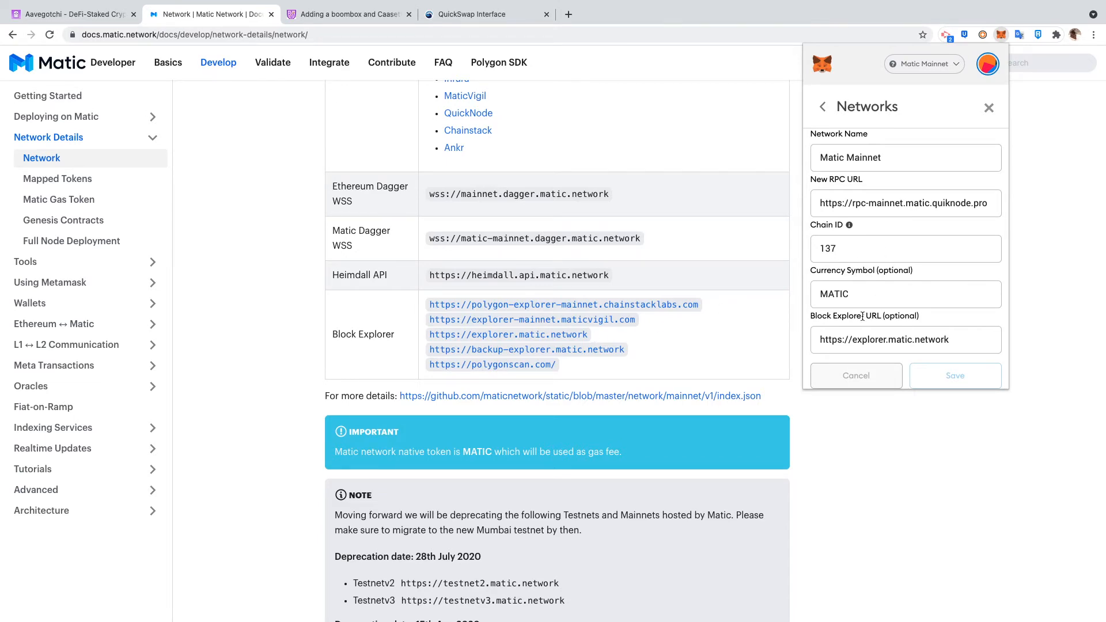
Start a fresh add-network form for the next Matic entry
scroll("up", 3)
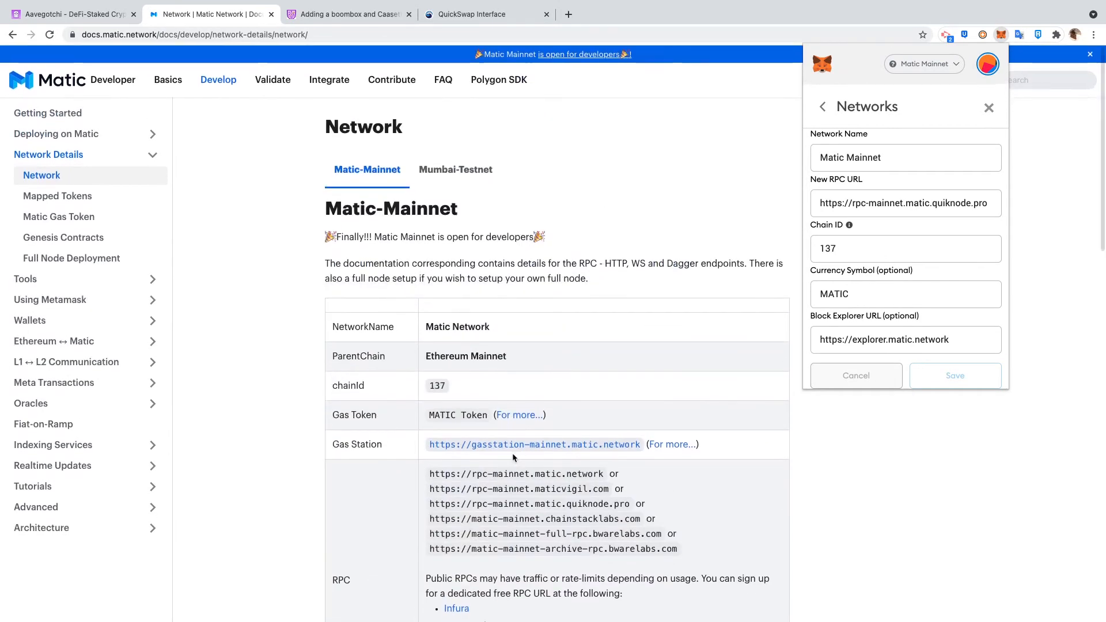
scroll("down", 3)
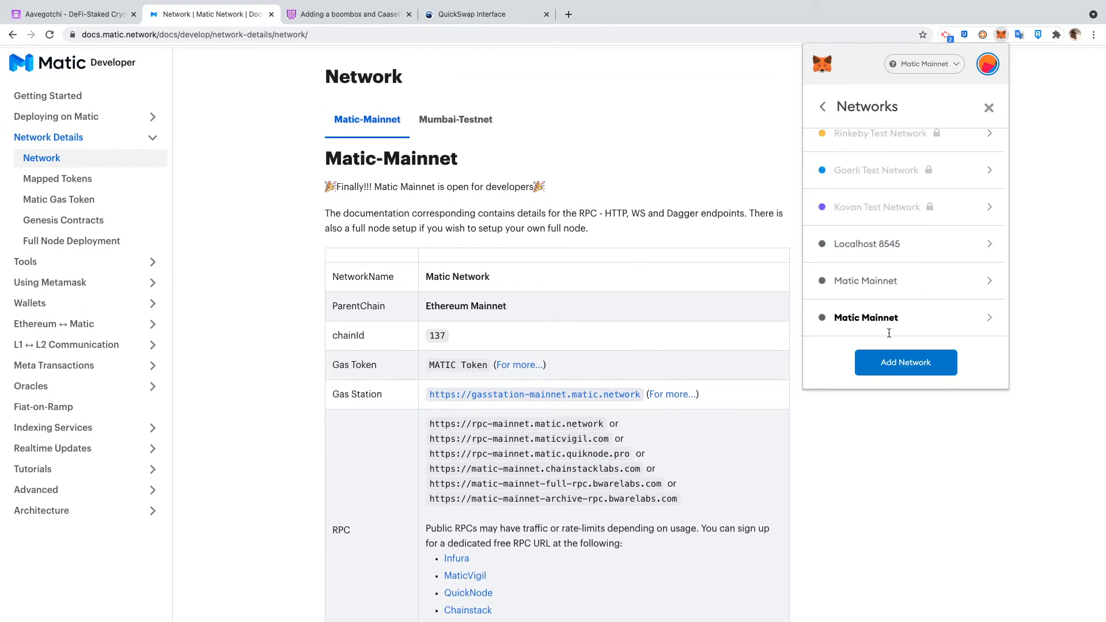
left_click(905, 361)
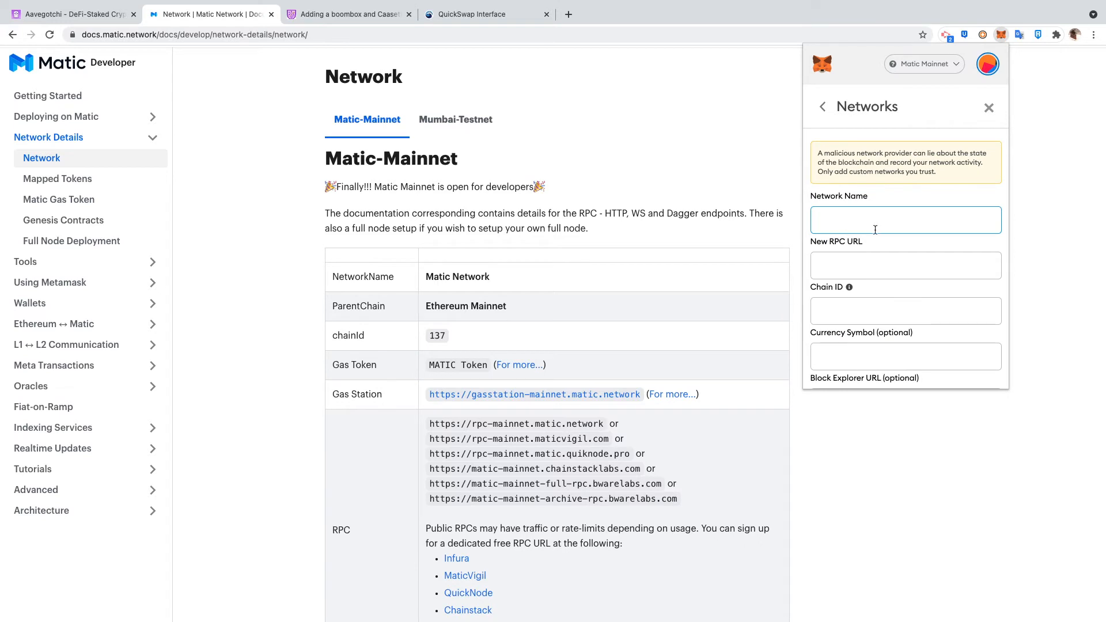
mouse_move(663, 453)
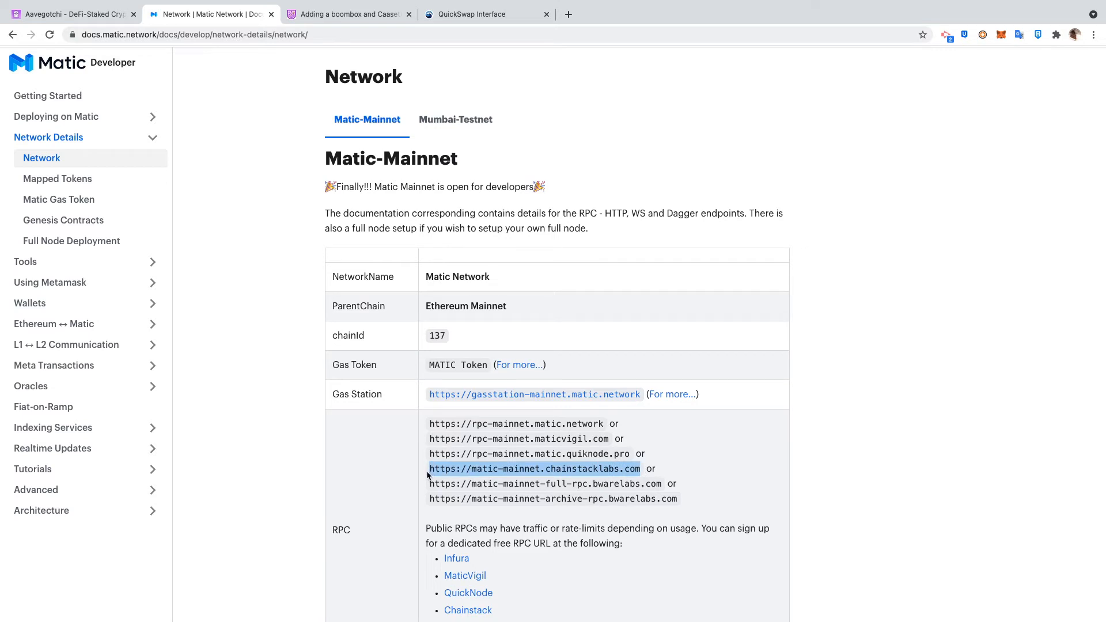
mouse_move(1001, 35)
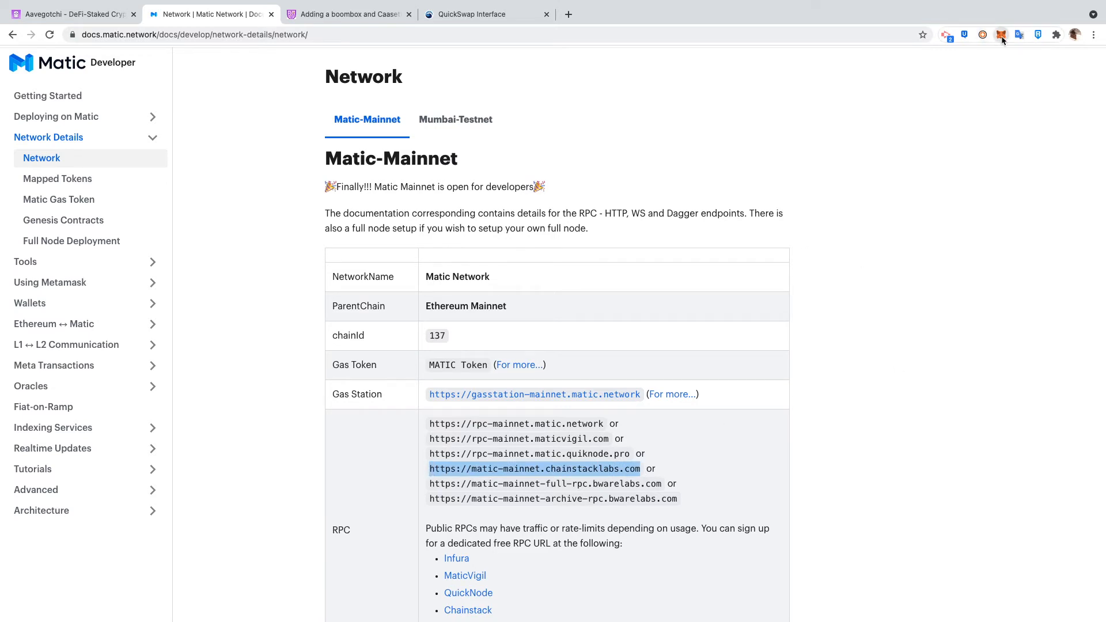
Expand the MetaMask wallet into a full browser page
left_click(1001, 34)
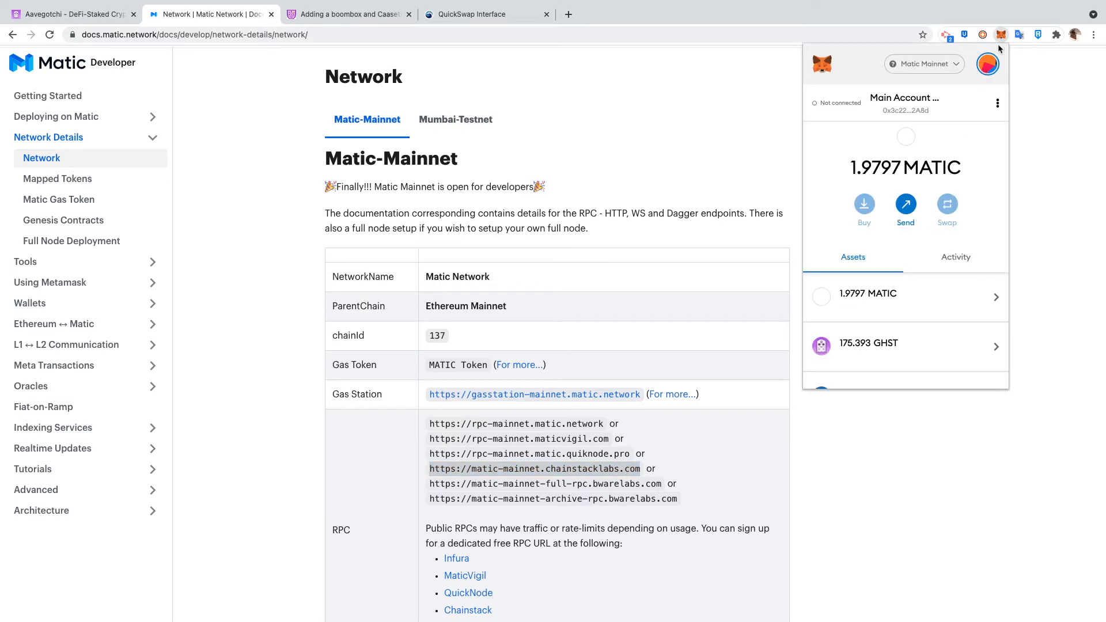
left_click(996, 102)
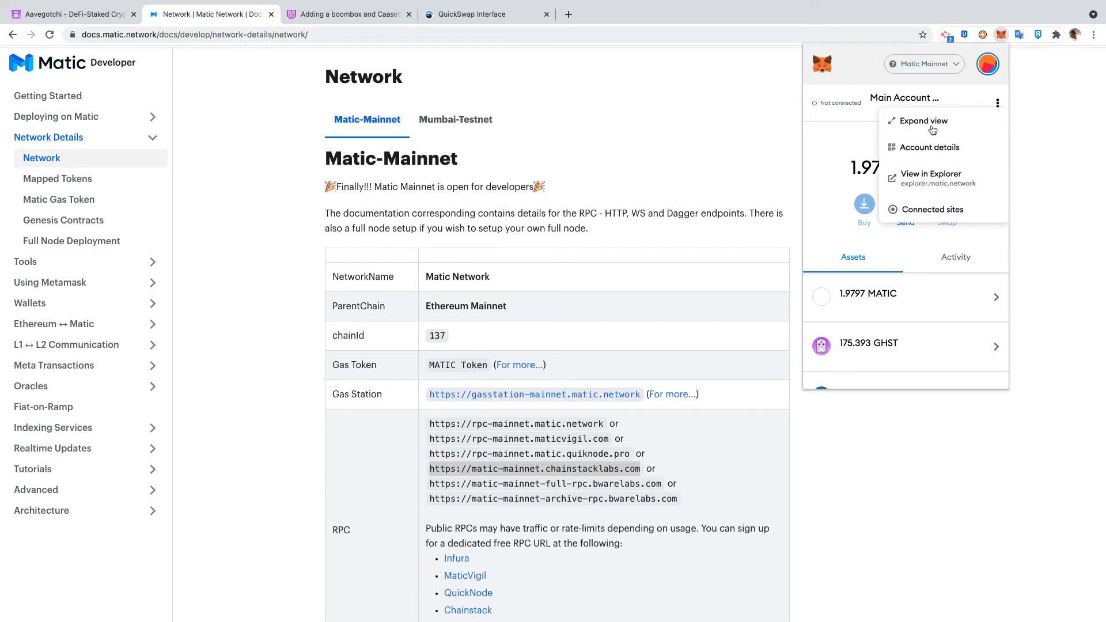
left_click(922, 121)
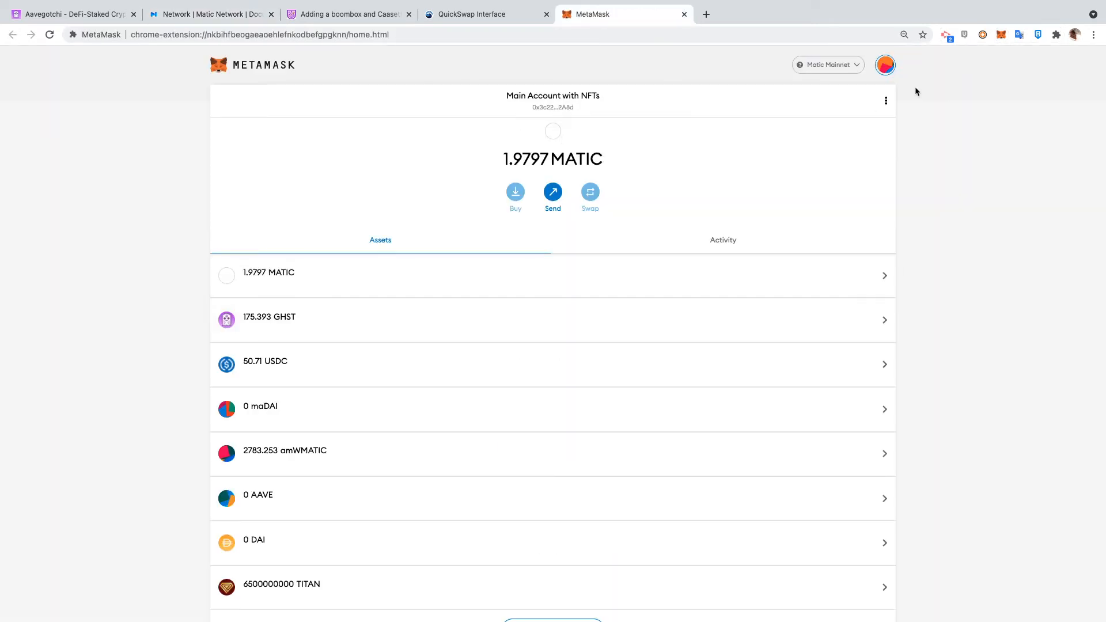
Show the full-page Networks settings listing the two Matic Mainnet entries with chain 137
left_click(885, 64)
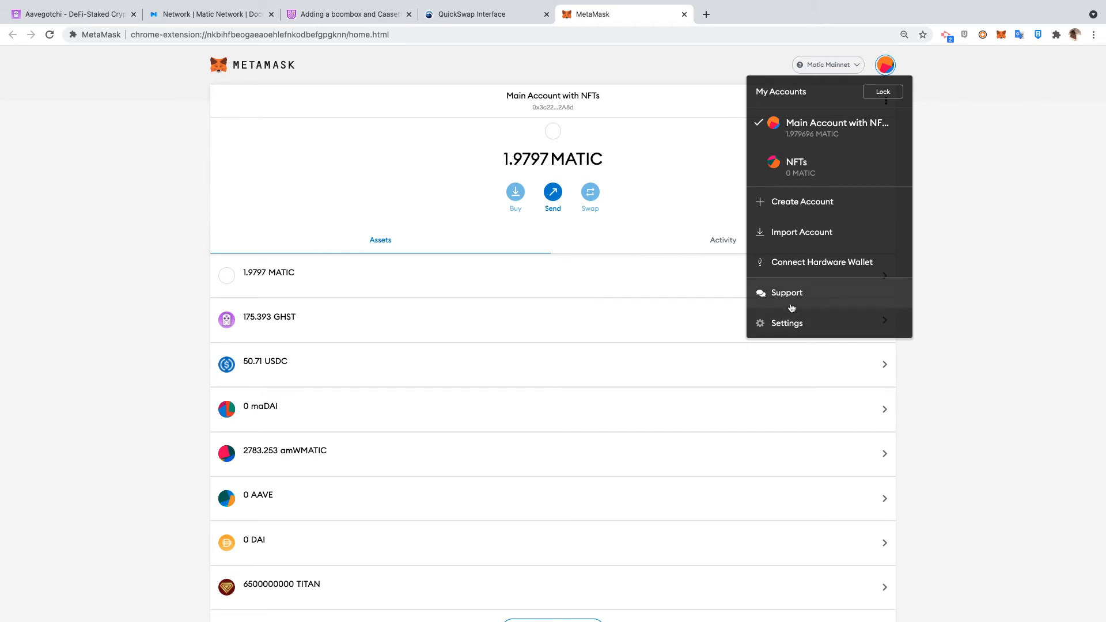
left_click(787, 323)
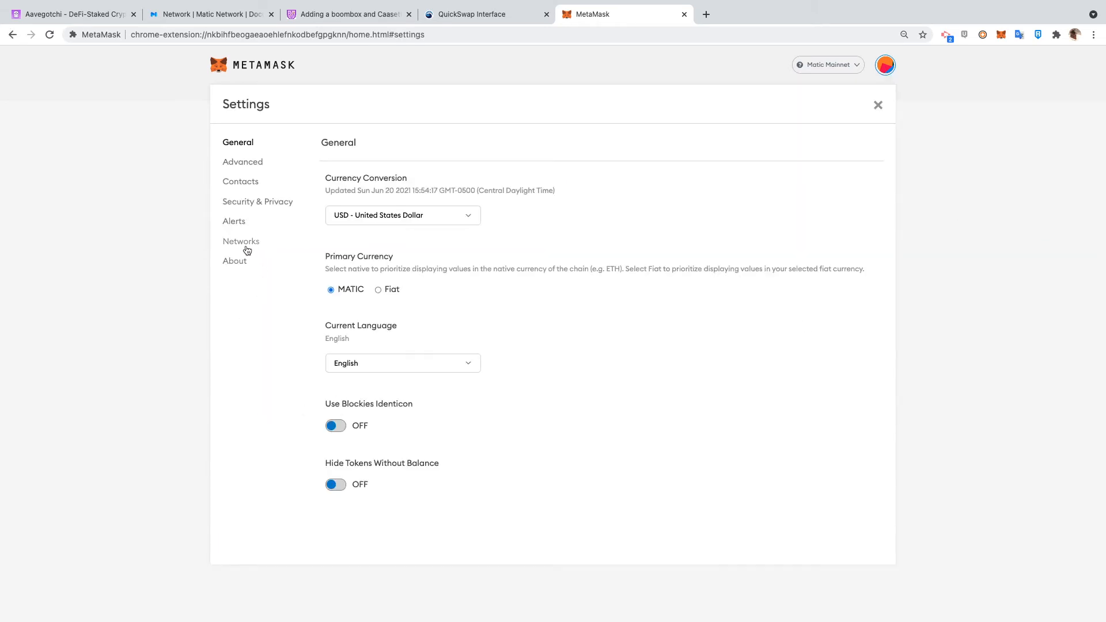
left_click(234, 261)
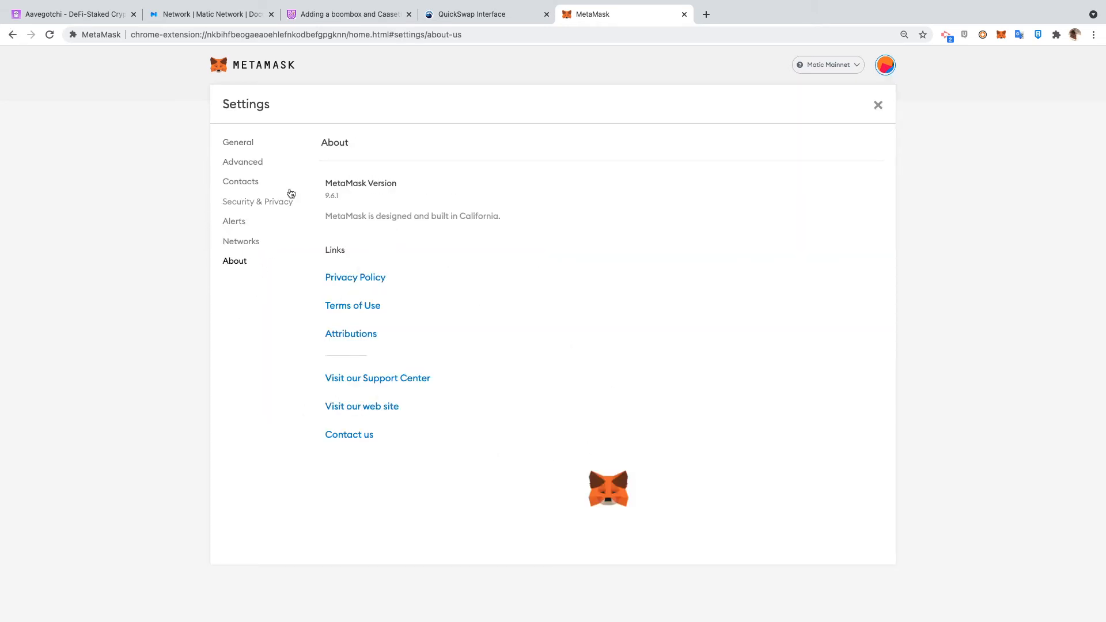
left_click(240, 240)
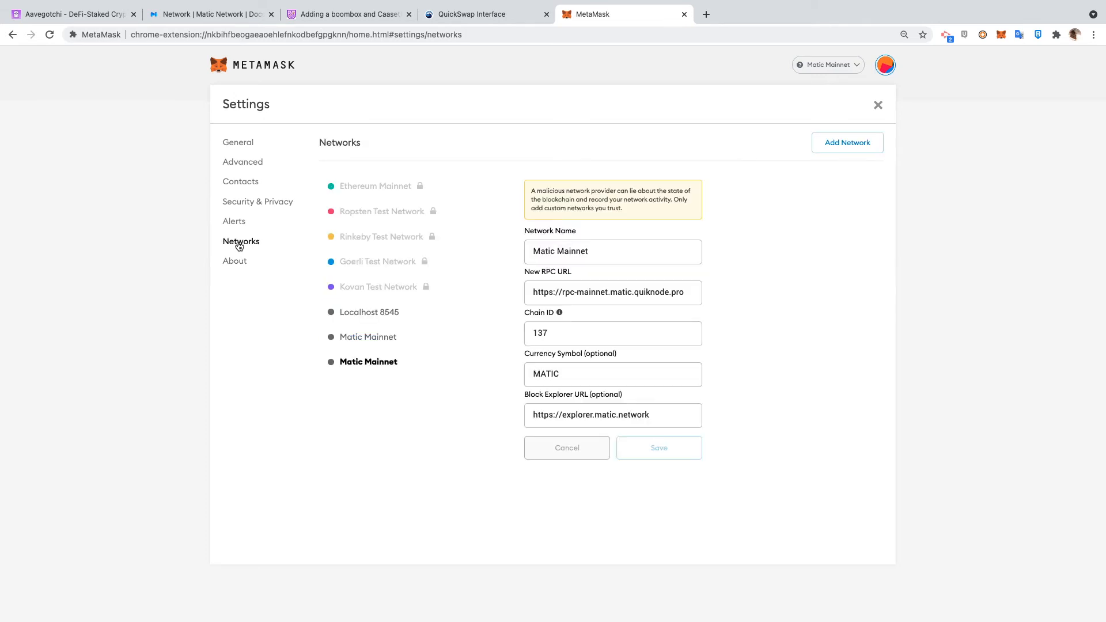
mouse_move(439, 271)
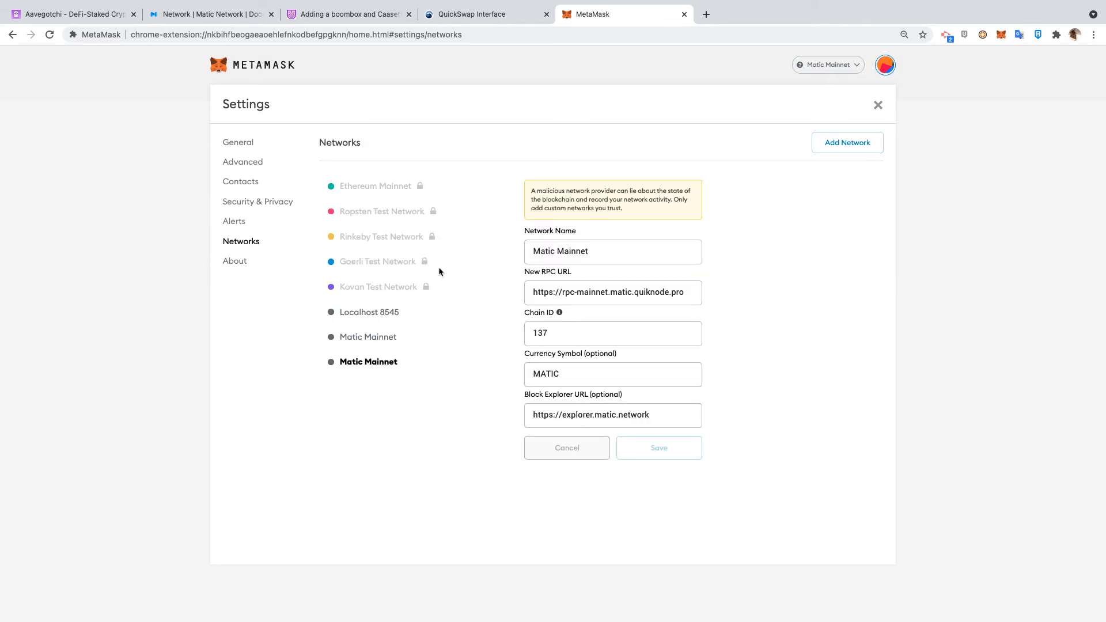
left_click(846, 141)
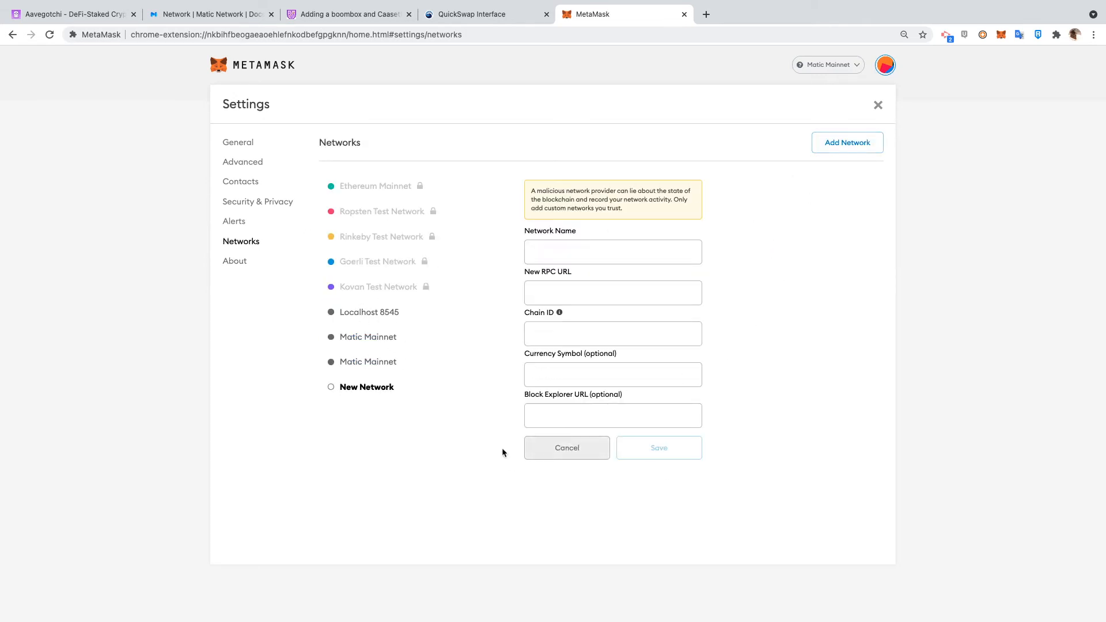
type("https://matic-mainnet.chainstacklabs.com")
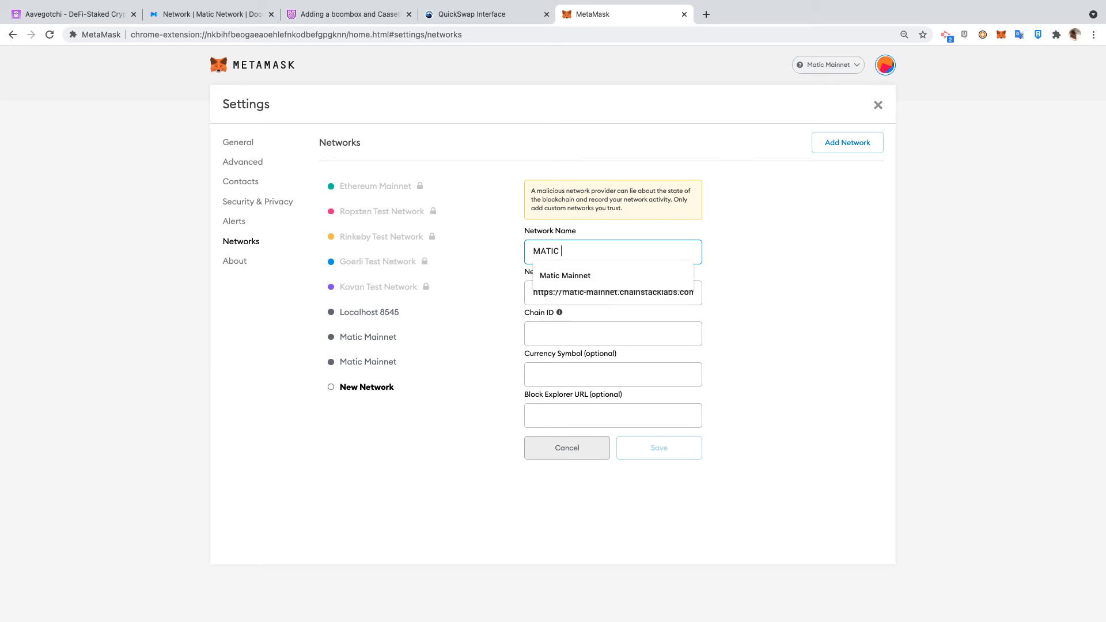
type("3")
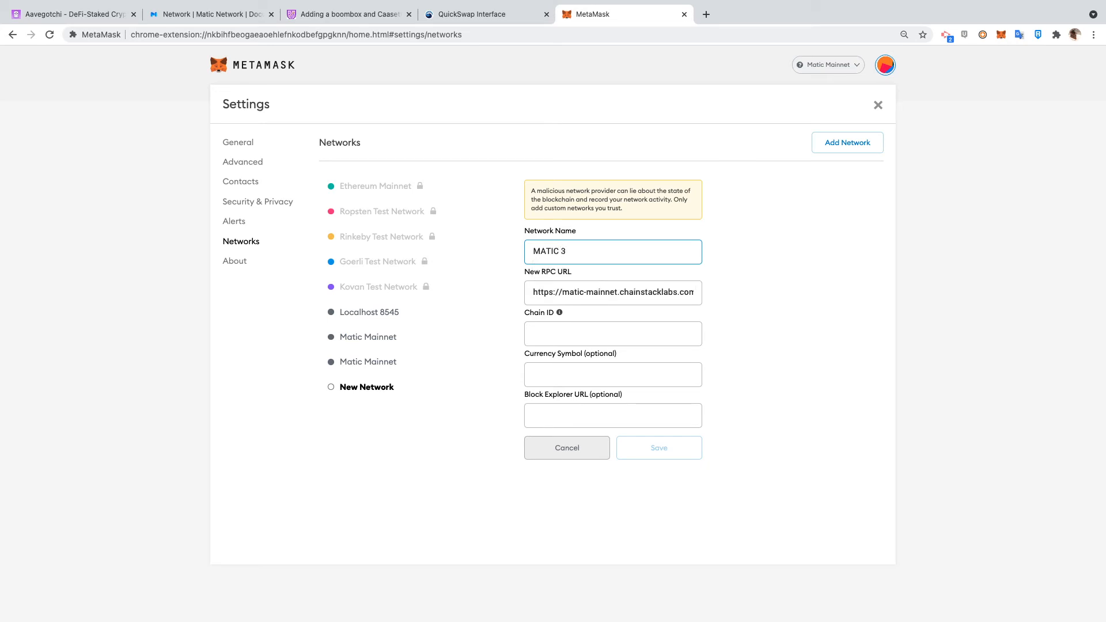
left_click(612, 332)
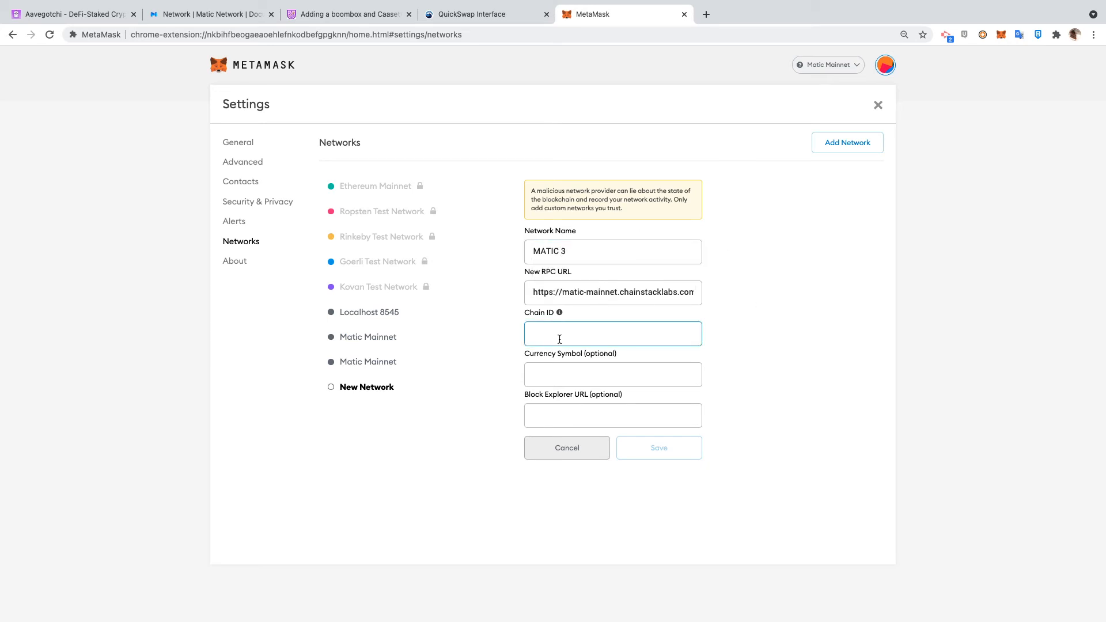
type("137")
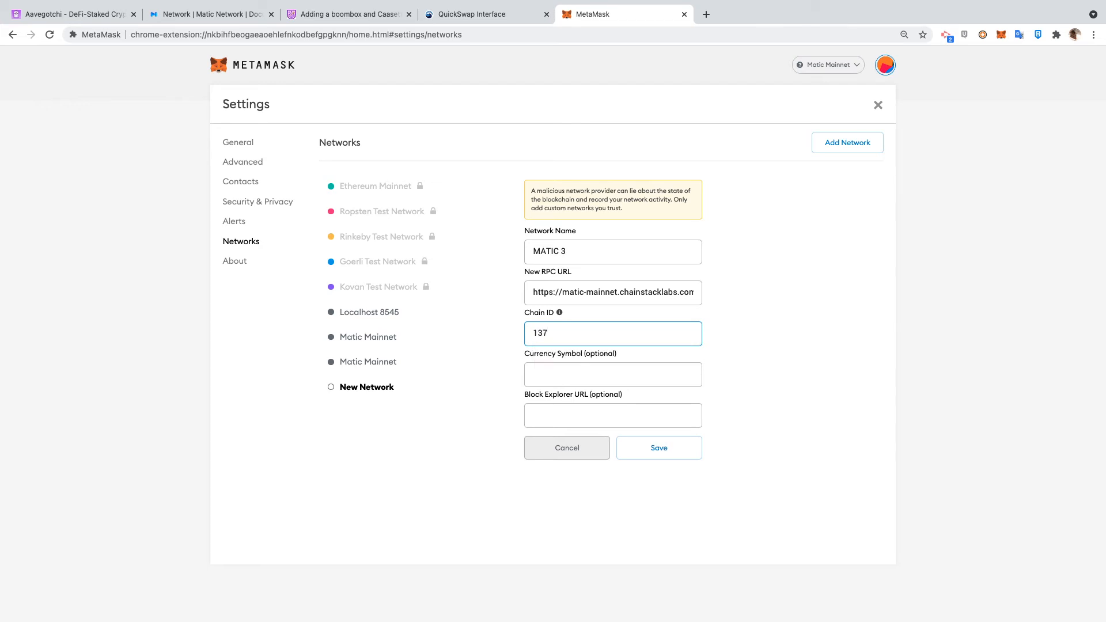
type("MATIC")
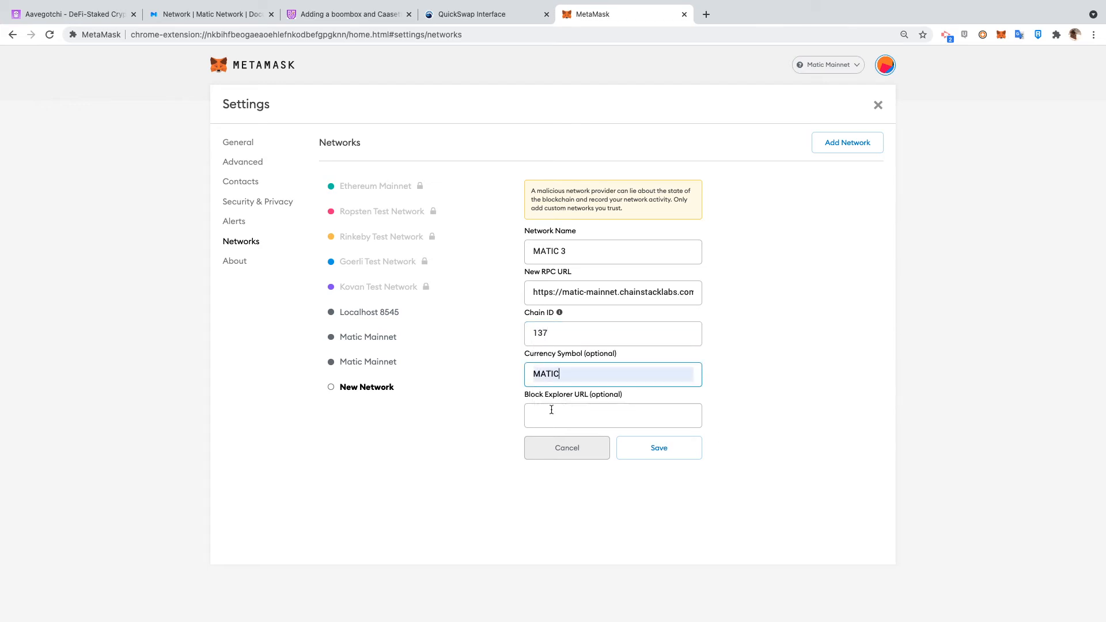
type("https://explorer.matic.network")
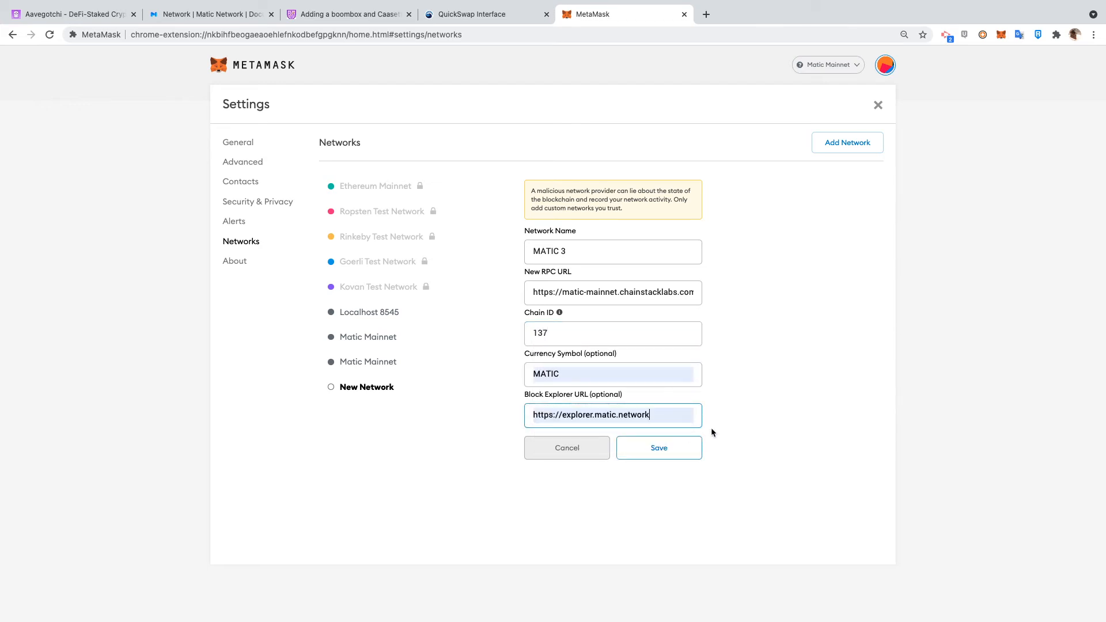
mouse_move(658, 447)
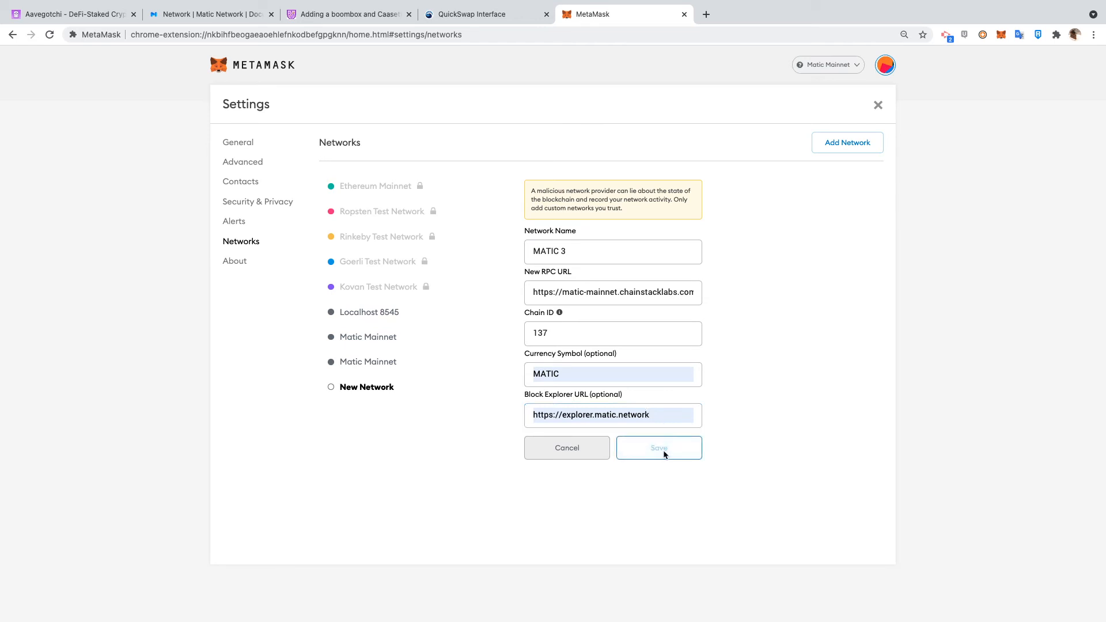
left_click(658, 448)
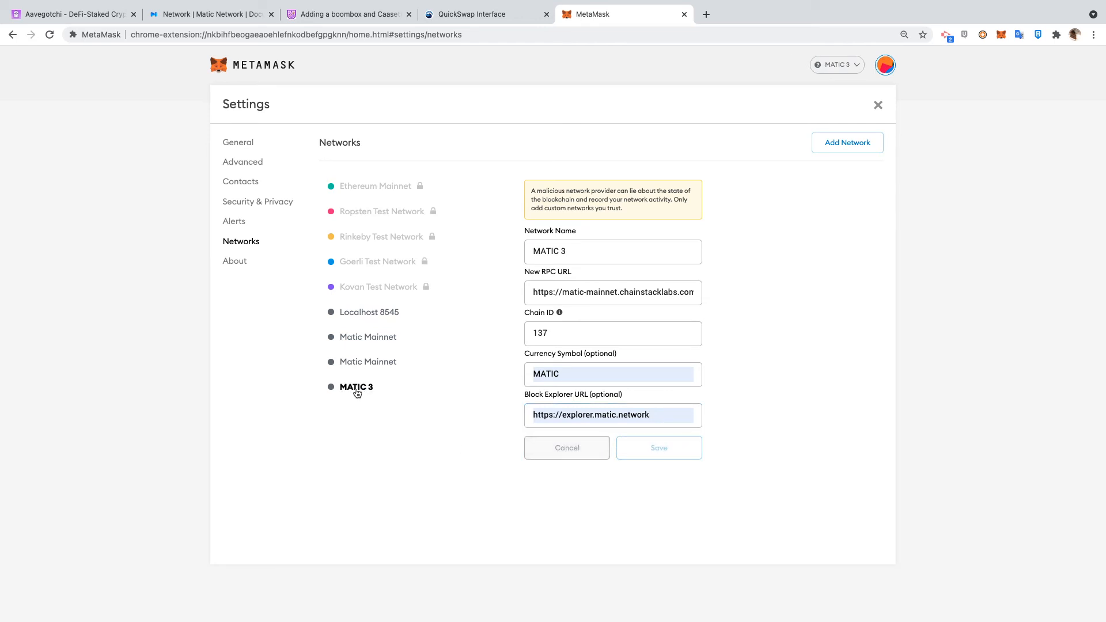
mouse_move(1006, 135)
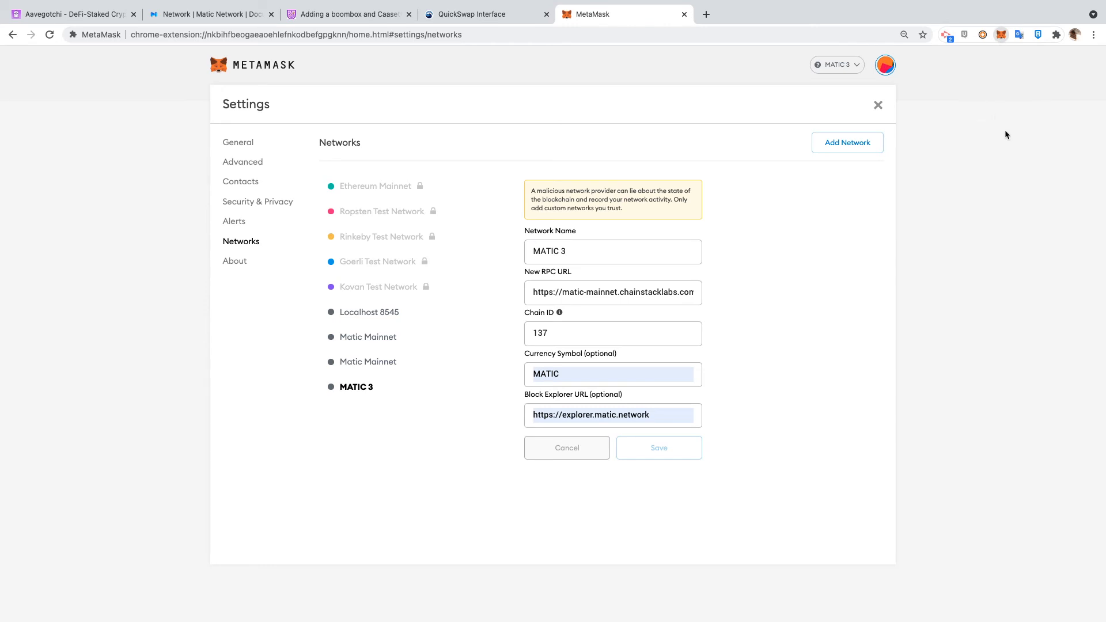
Confirm MATIC 3 is the selected network, then return to the Aavegotchi site
left_click(884, 65)
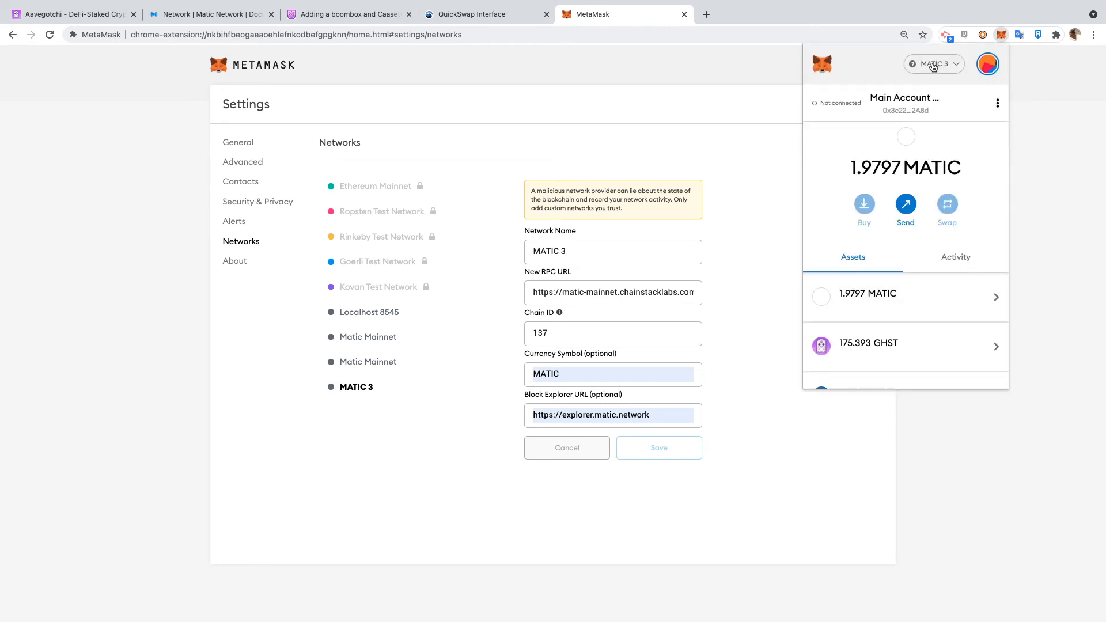
left_click(932, 64)
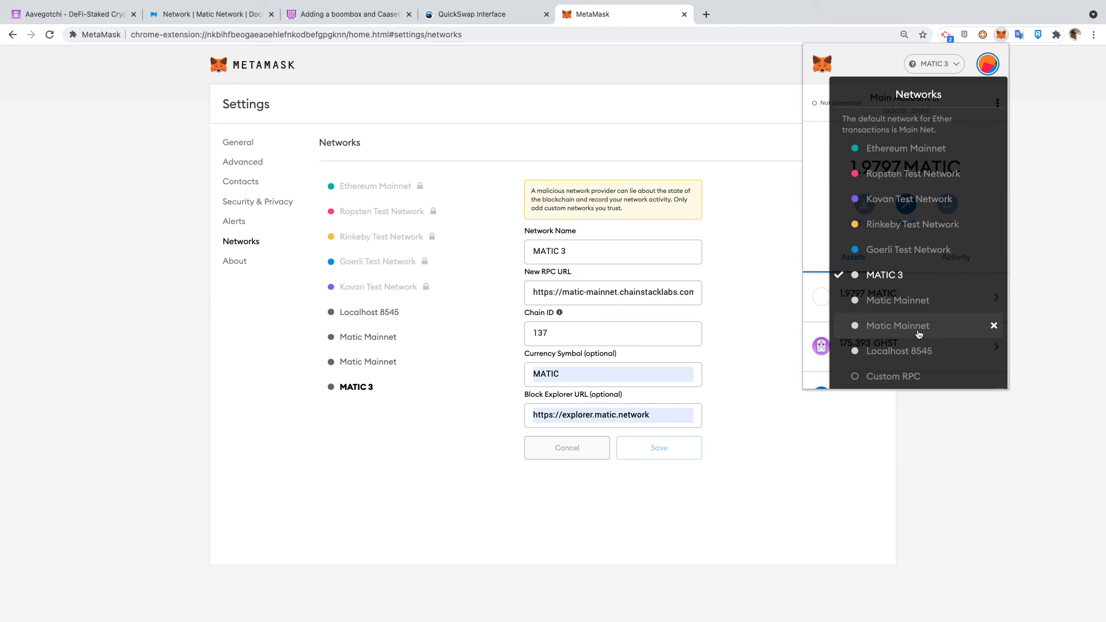
mouse_move(285, 5)
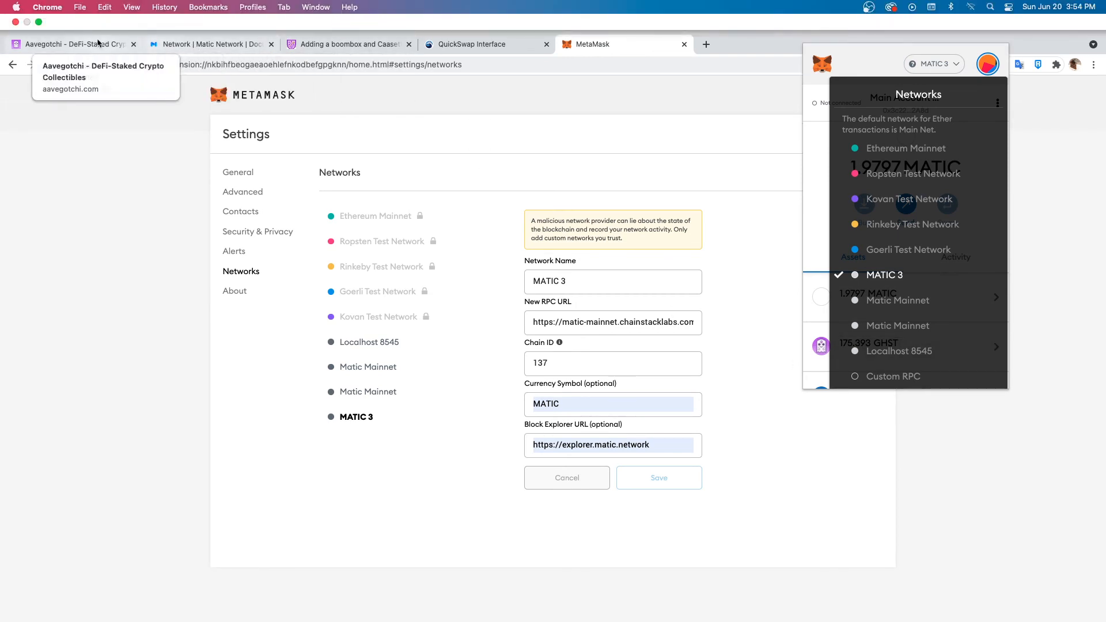
left_click(71, 44)
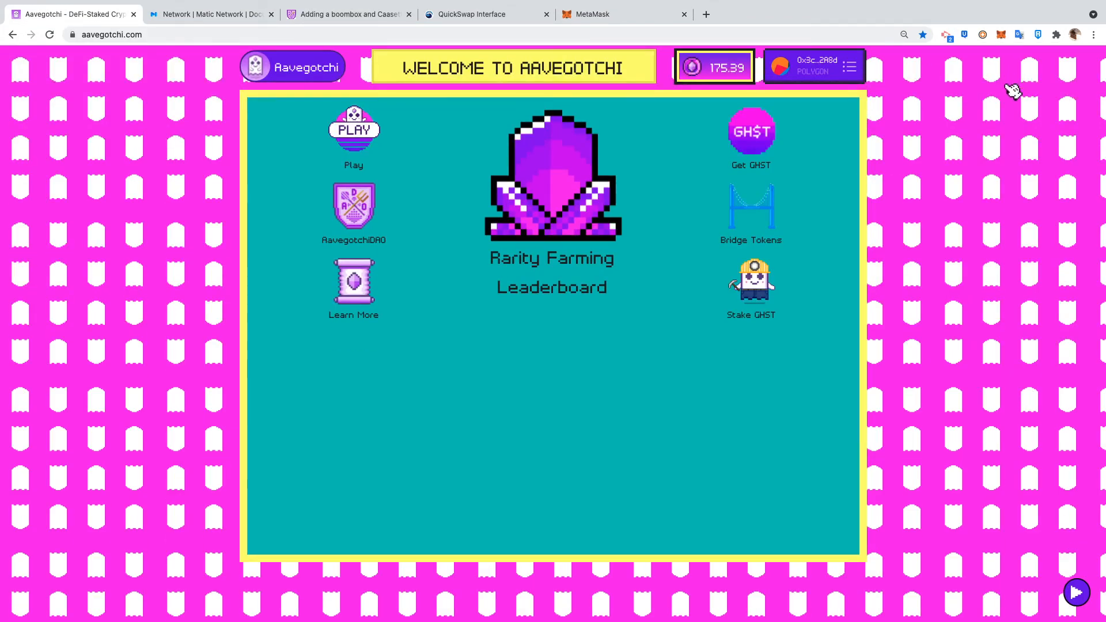
mouse_move(967, 134)
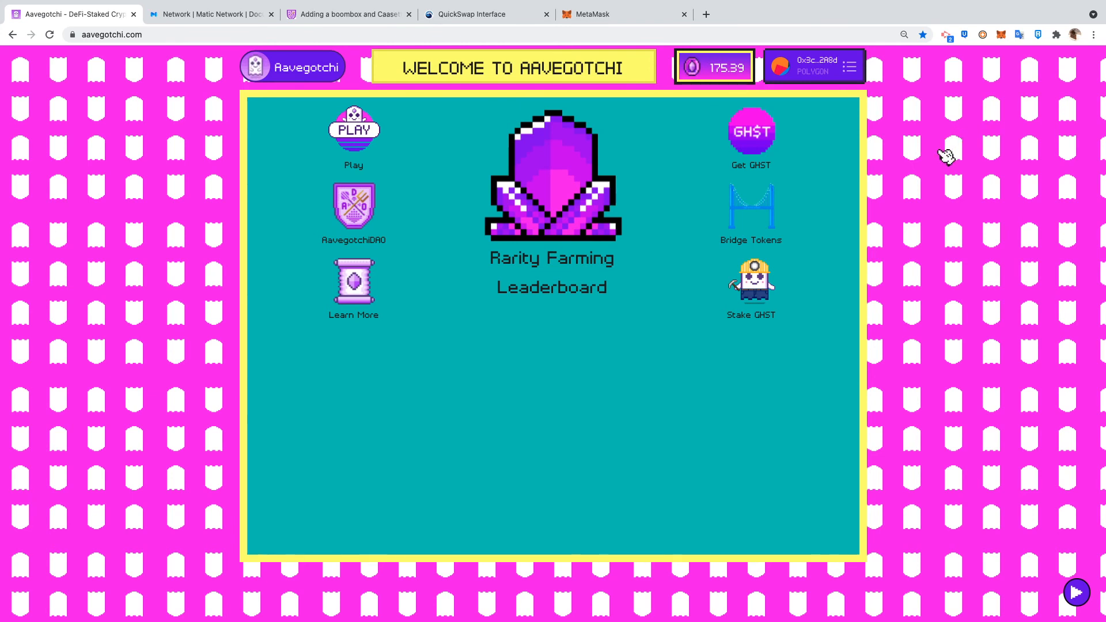
mouse_move(947, 170)
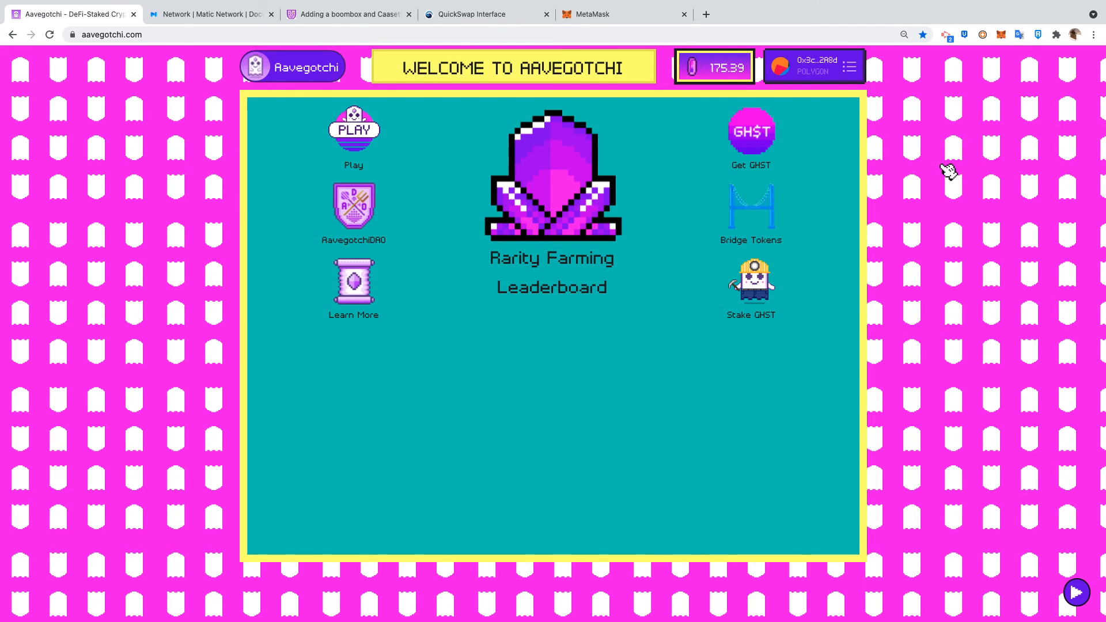
mouse_move(948, 217)
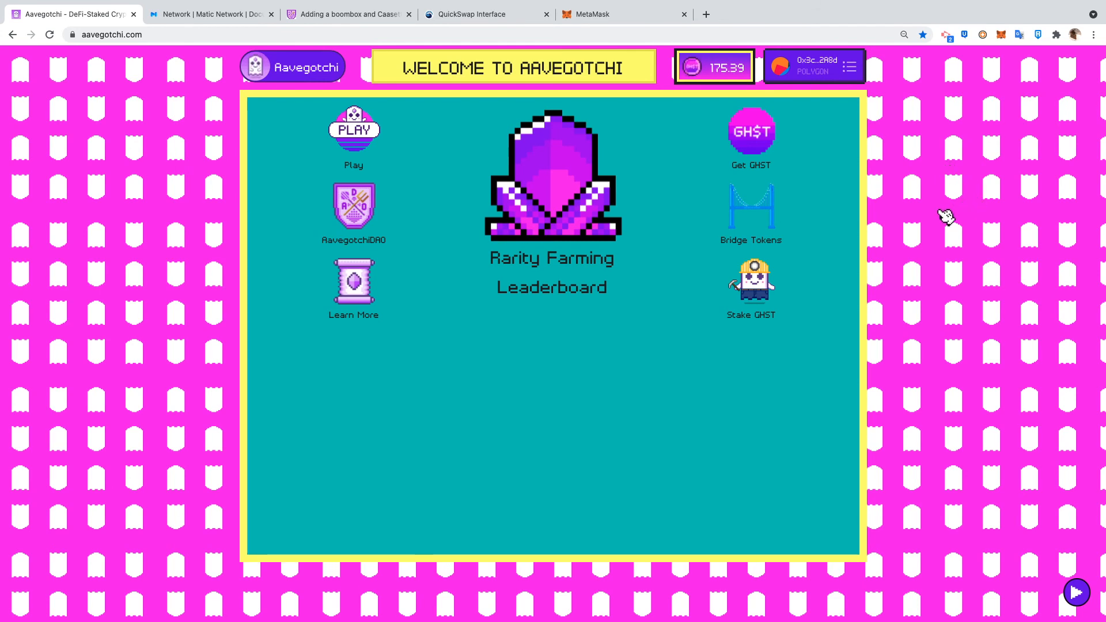